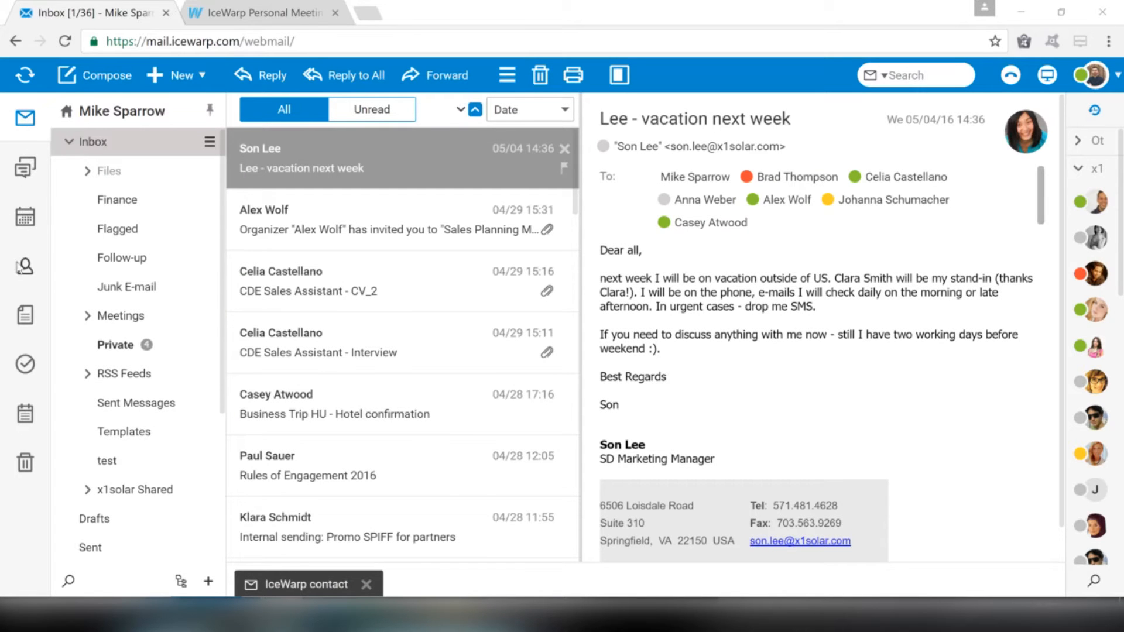
{"action": "mouse_move", "coordinate": [23, 268]}
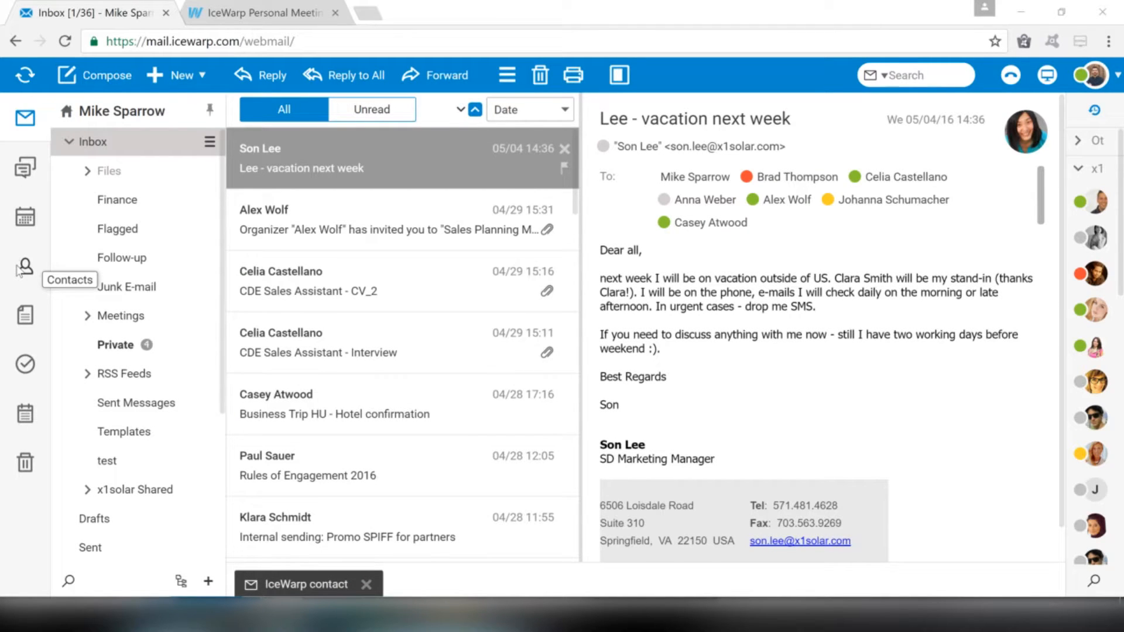
{"action": "mouse_move", "coordinate": [38, 105]}
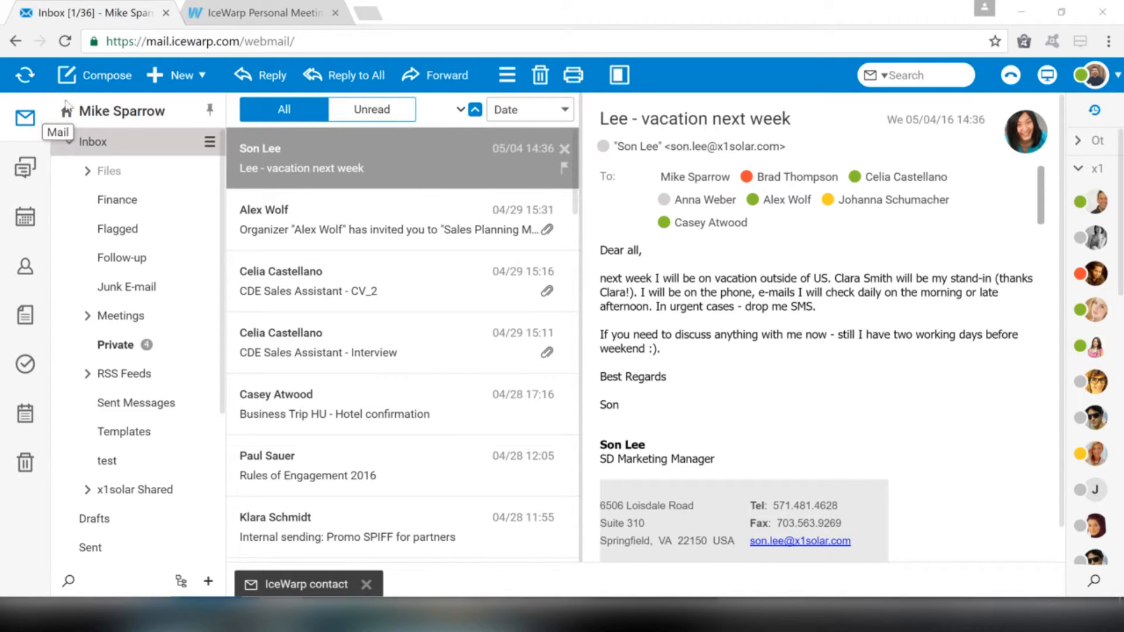
{"action": "left_click", "coordinate": [93, 74]}
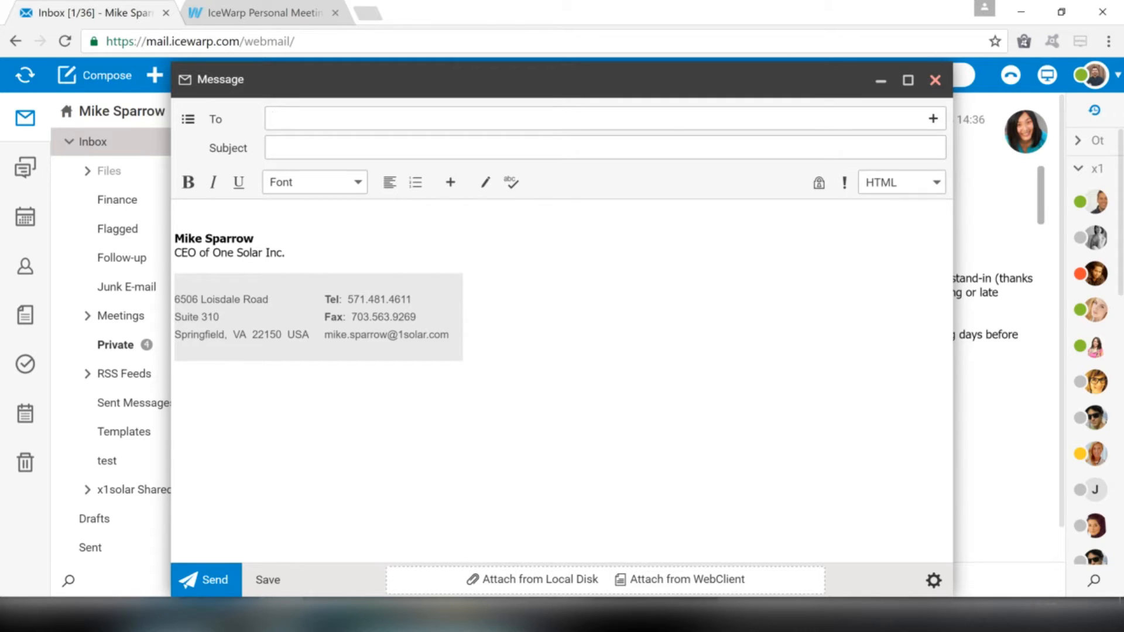
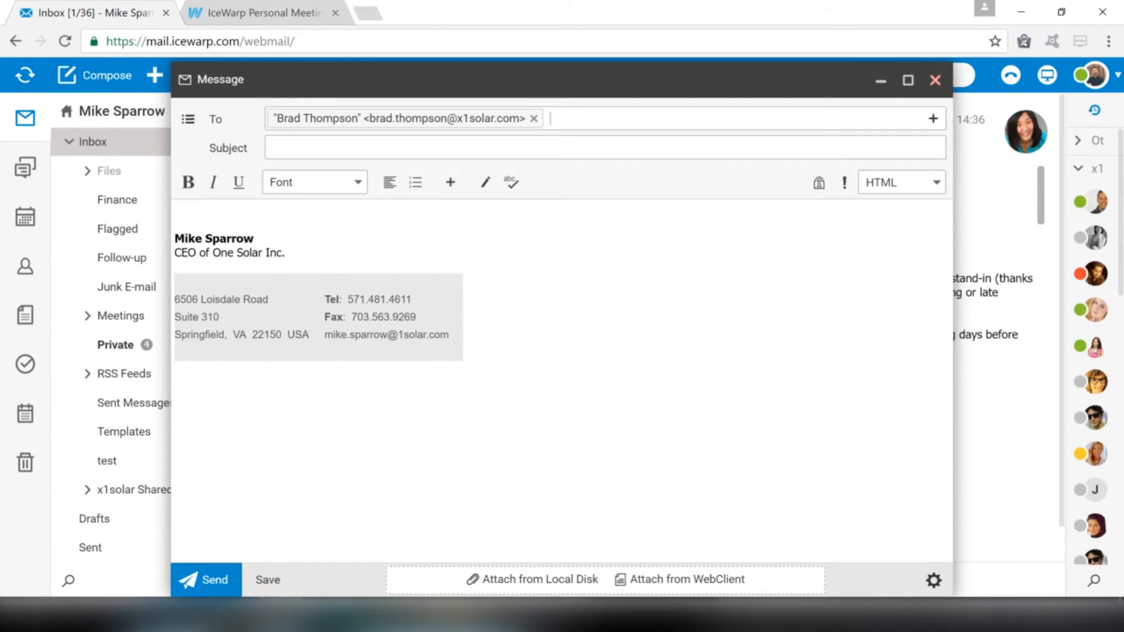
{"action": "left_click", "coordinate": [213, 120]}
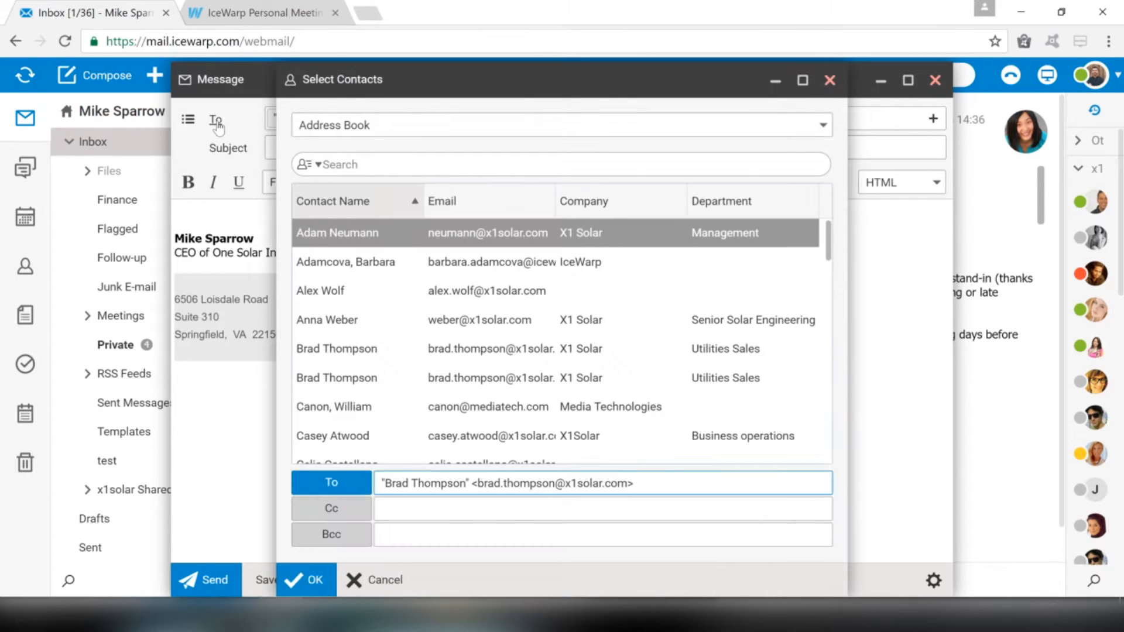
{"action": "left_click", "coordinate": [353, 291]}
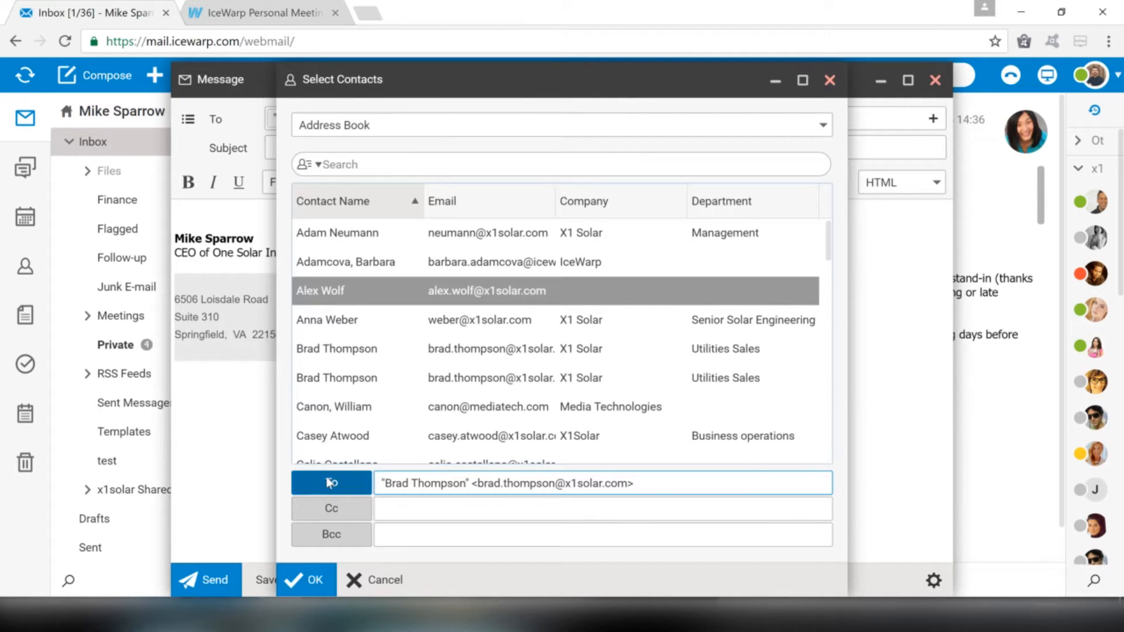
{"action": "left_click", "coordinate": [306, 580]}
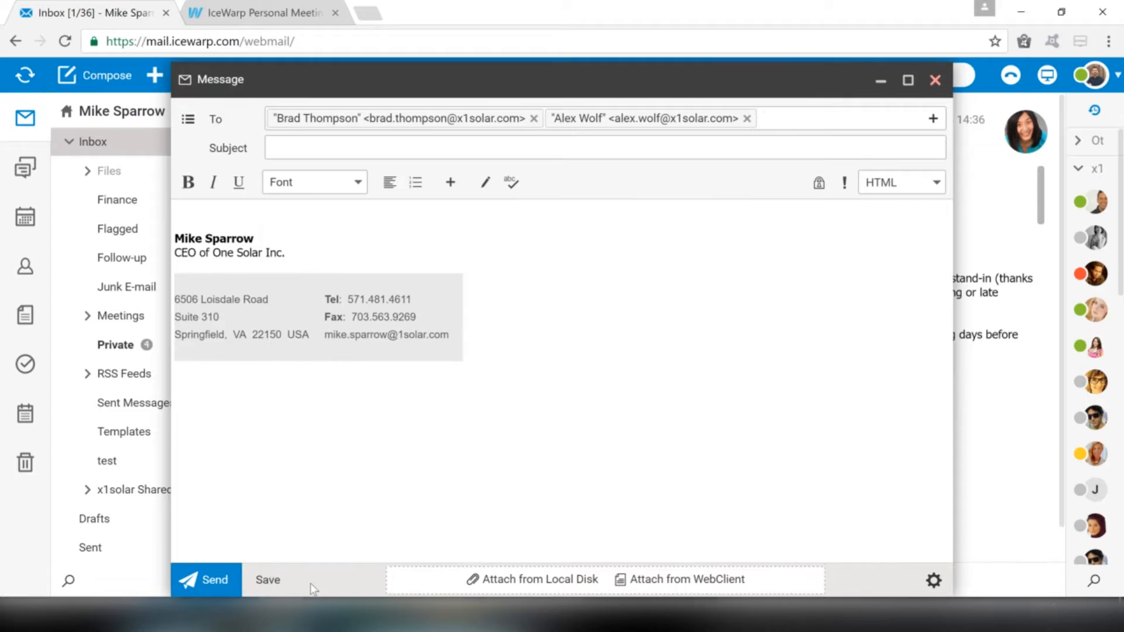
{"action": "mouse_move", "coordinate": [189, 120]}
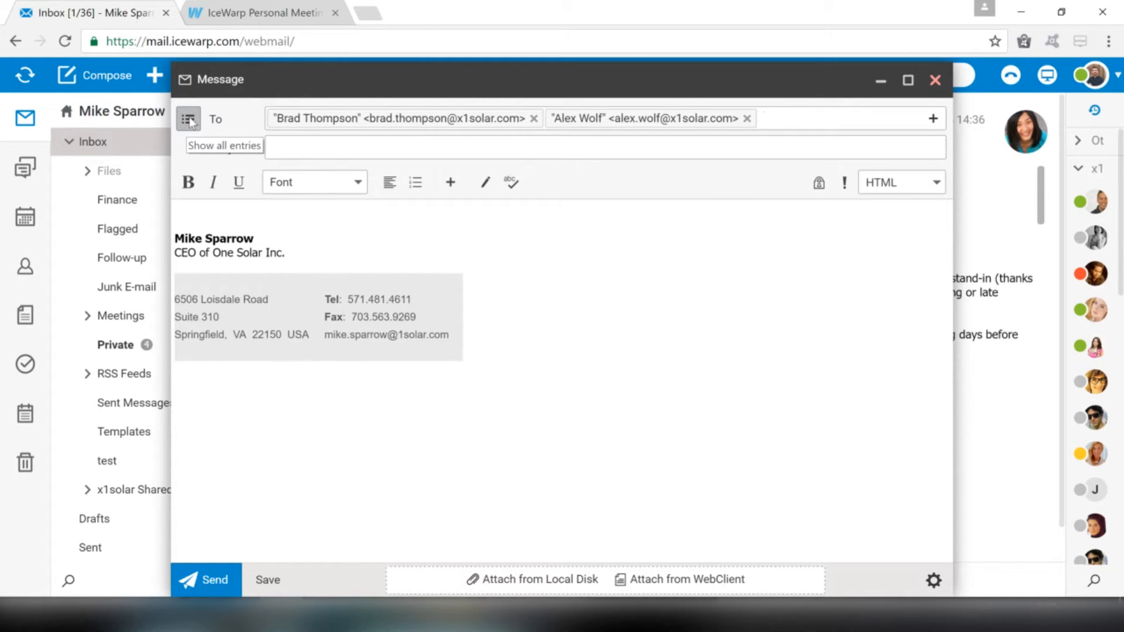
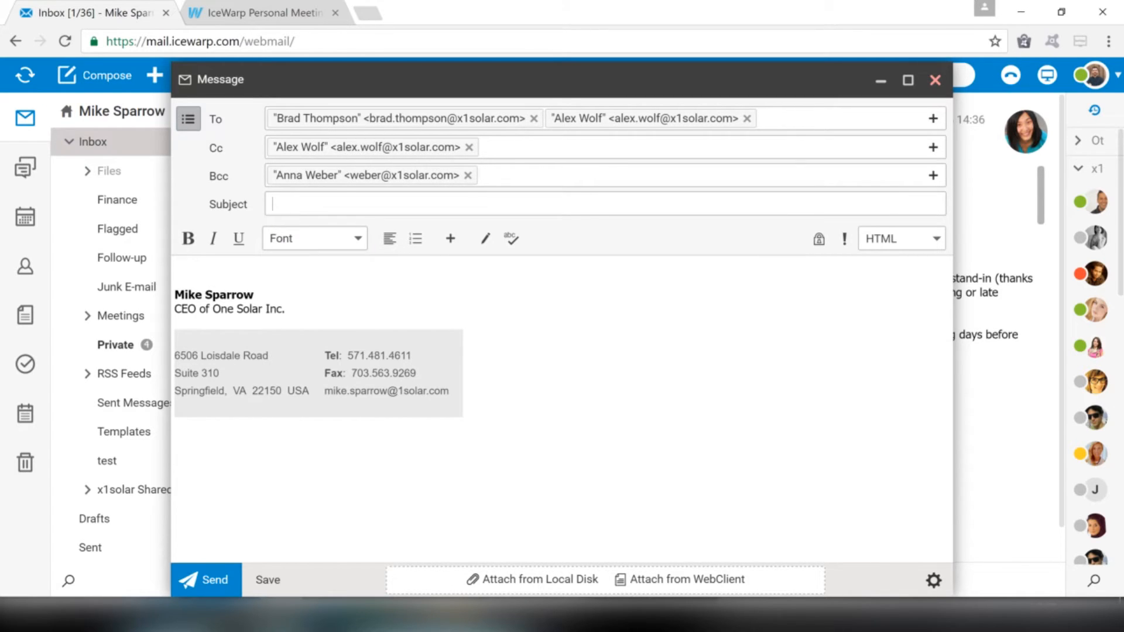
{"action": "type", "text": "text"}
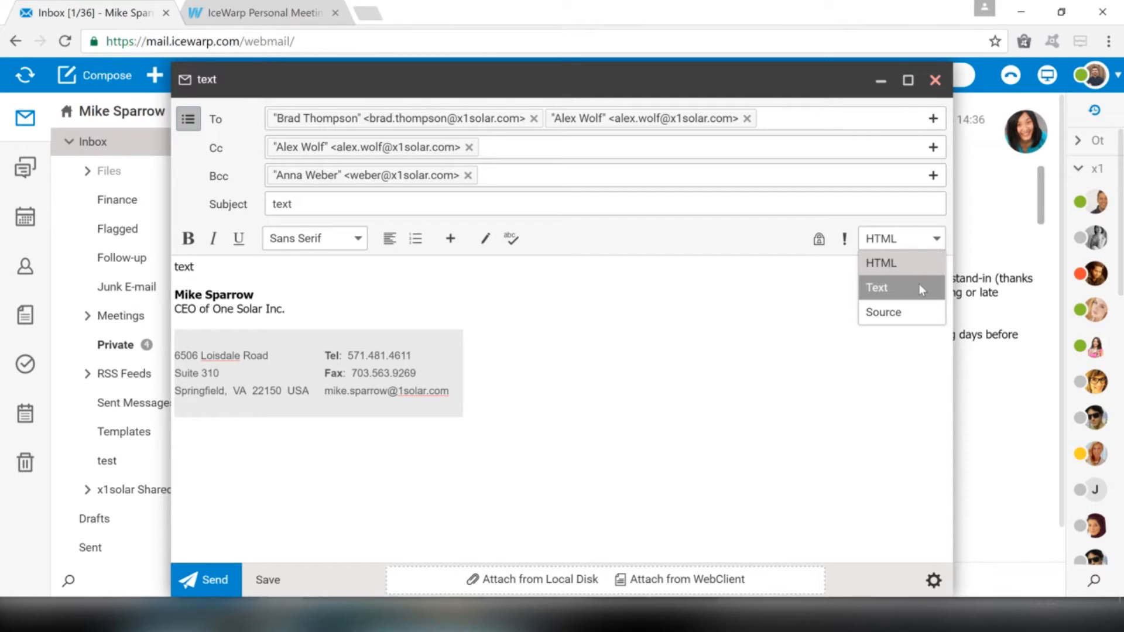
{"action": "mouse_move", "coordinate": [916, 315]}
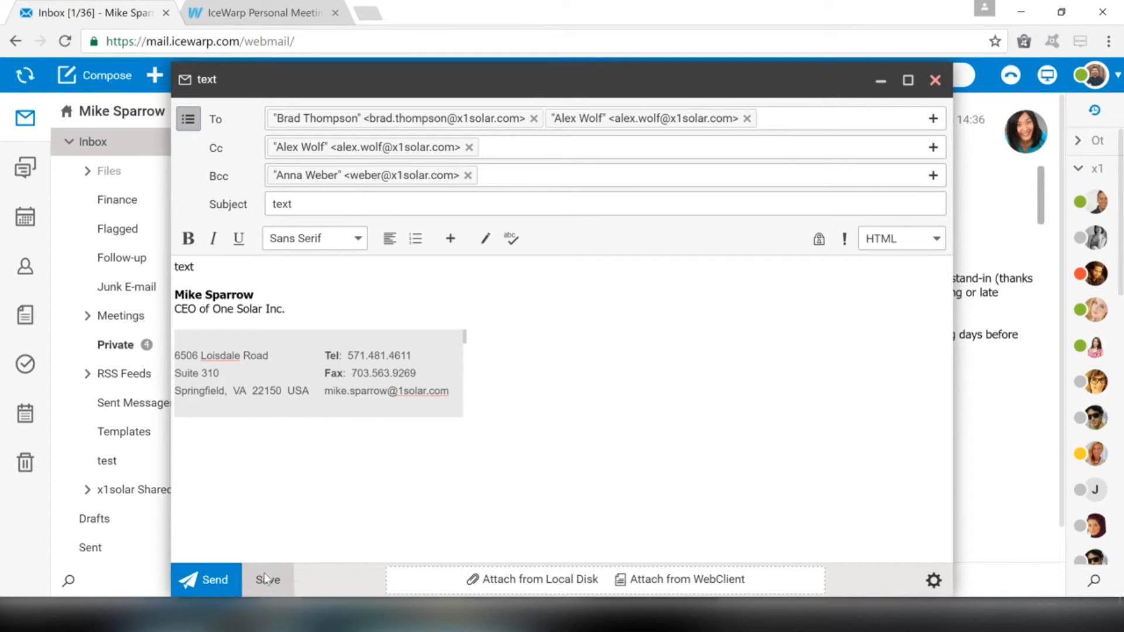
{"action": "left_click", "coordinate": [268, 580]}
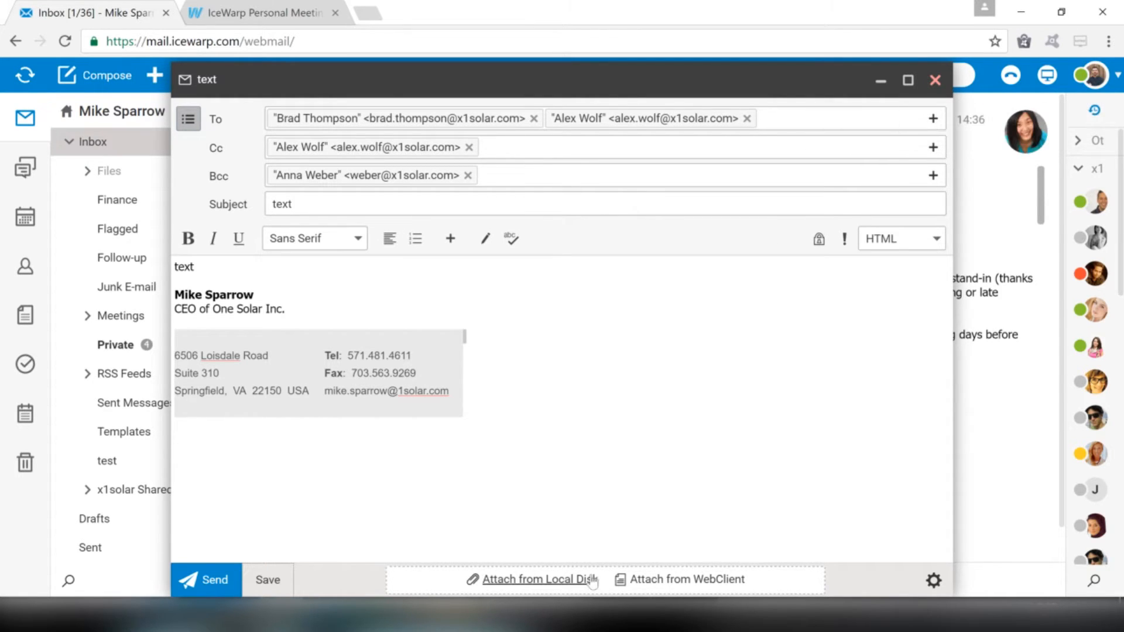
{"action": "mouse_move", "coordinate": [553, 600]}
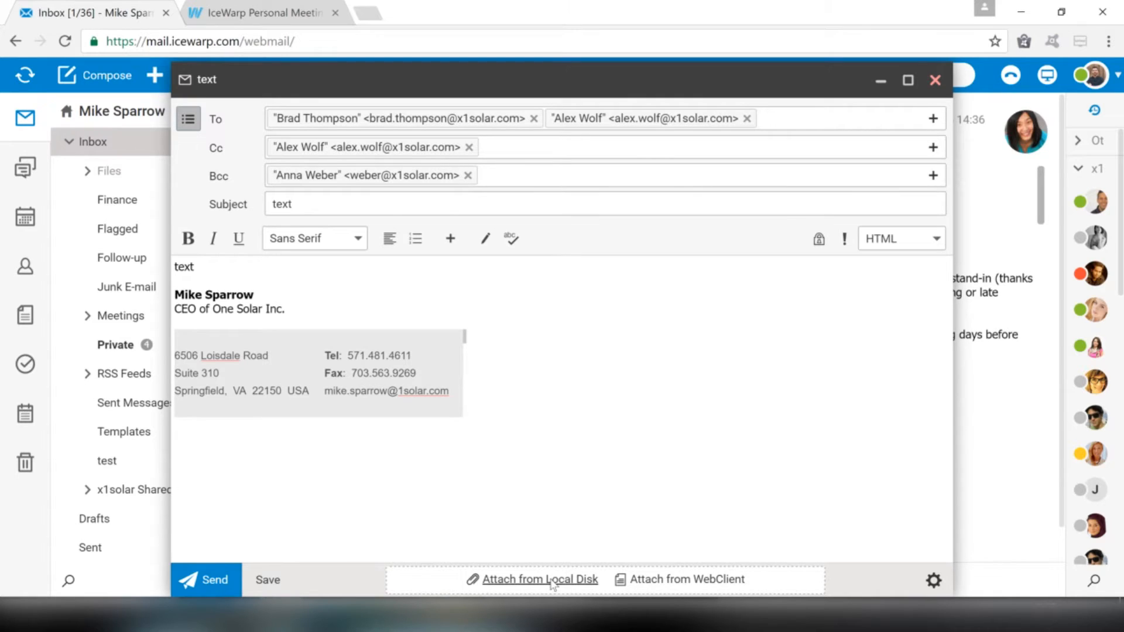
Attach pdf_document.pdf from the local disk to the message
{"action": "left_click", "coordinate": [542, 580]}
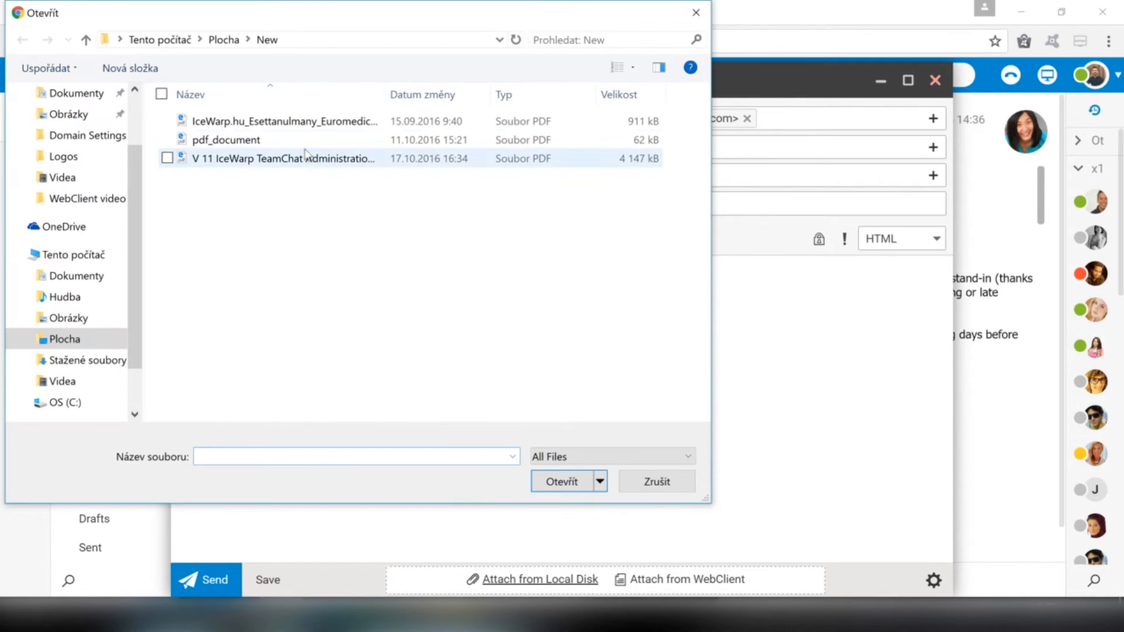
{"action": "left_click", "coordinate": [656, 481]}
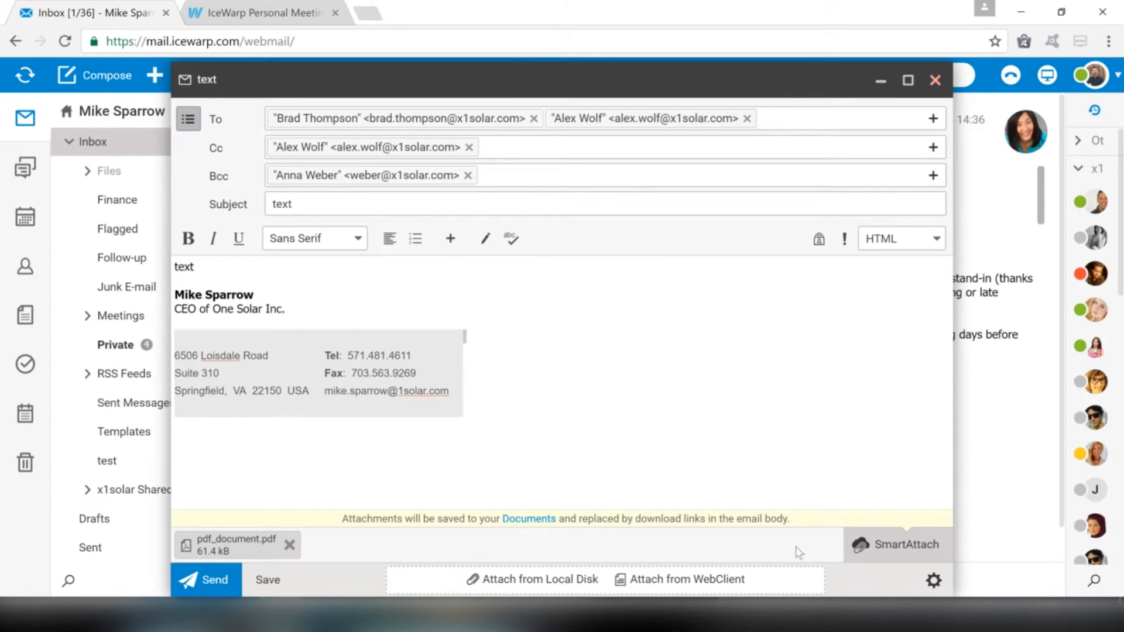
{"action": "mouse_move", "coordinate": [853, 571]}
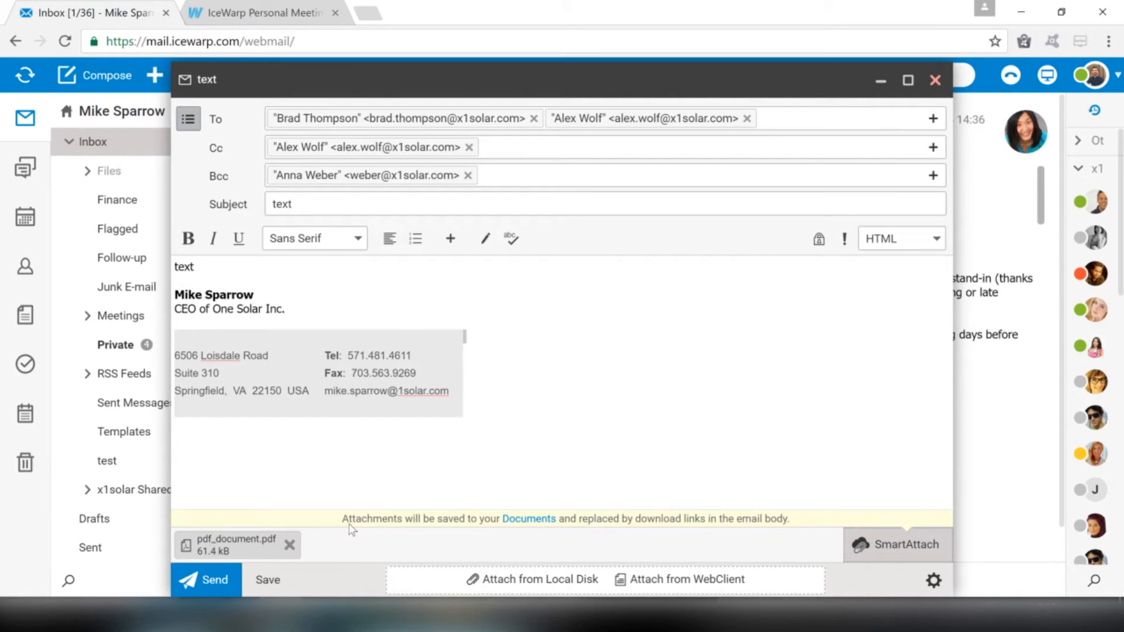
{"action": "mouse_move", "coordinate": [580, 529]}
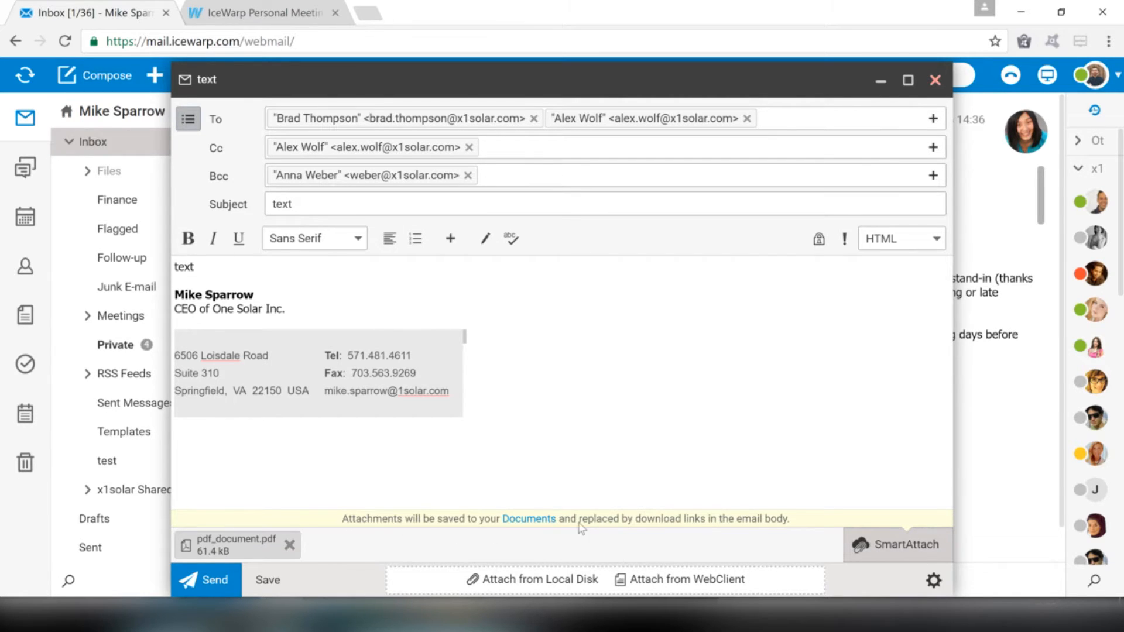
{"action": "mouse_move", "coordinate": [782, 540]}
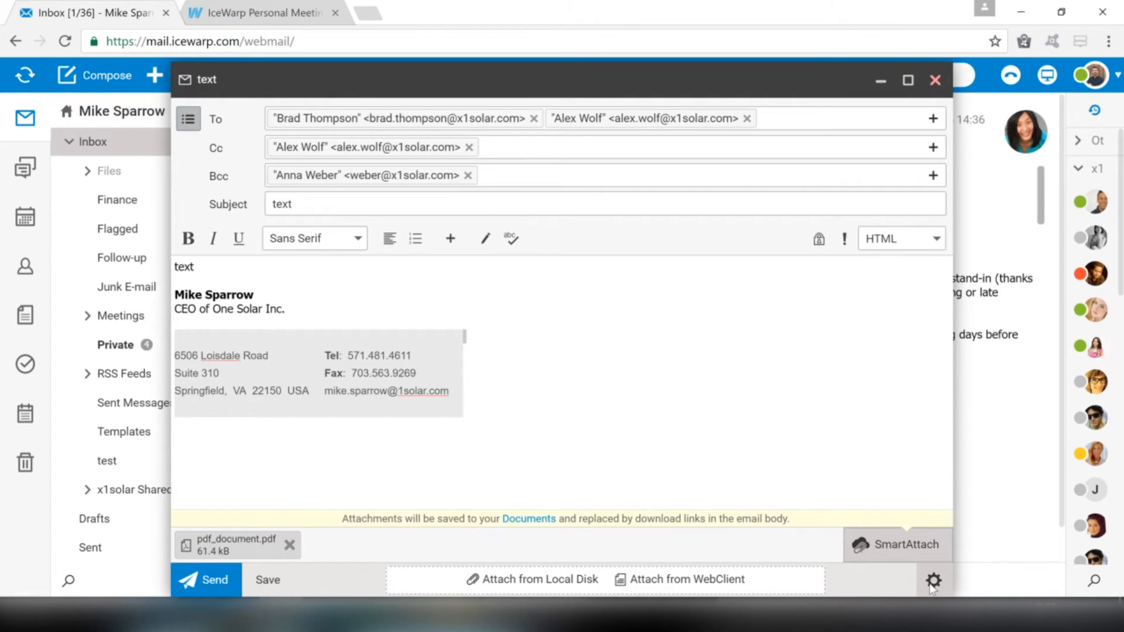
Enable delayed sending of the message until 10/28/16 at 8:08
{"action": "left_click", "coordinate": [933, 582]}
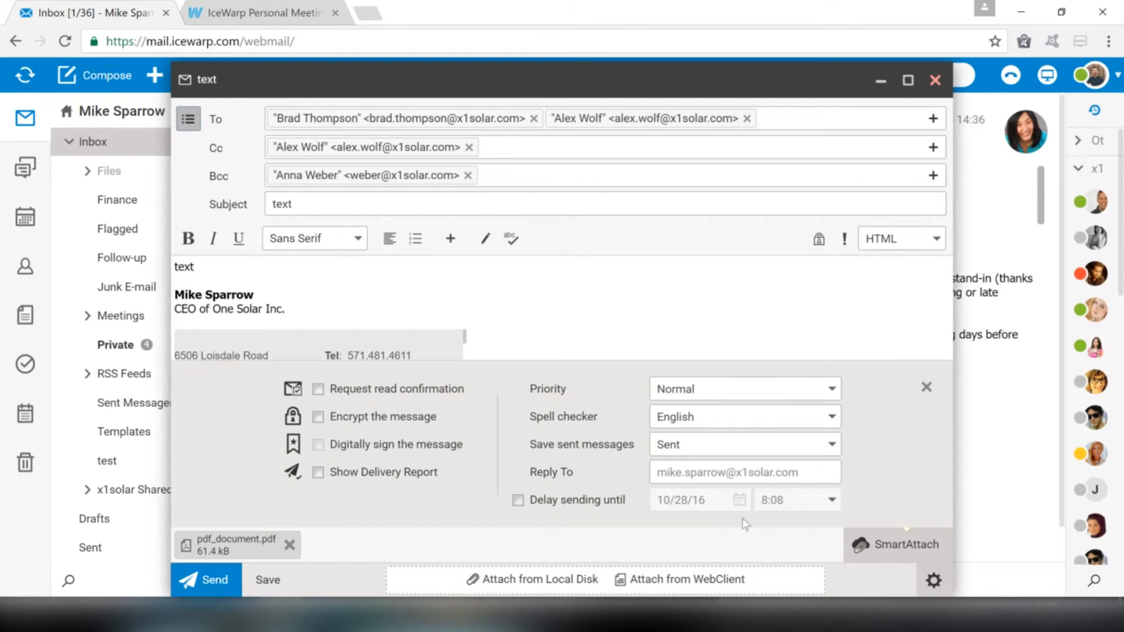
{"action": "left_click", "coordinate": [318, 389]}
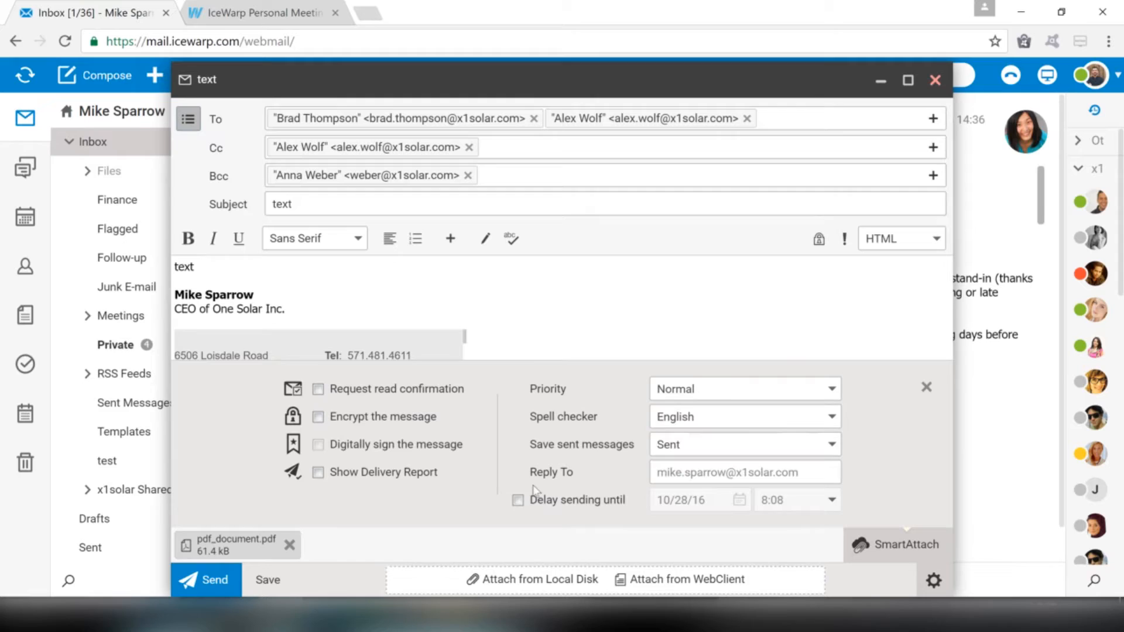
{"action": "left_click", "coordinate": [517, 500]}
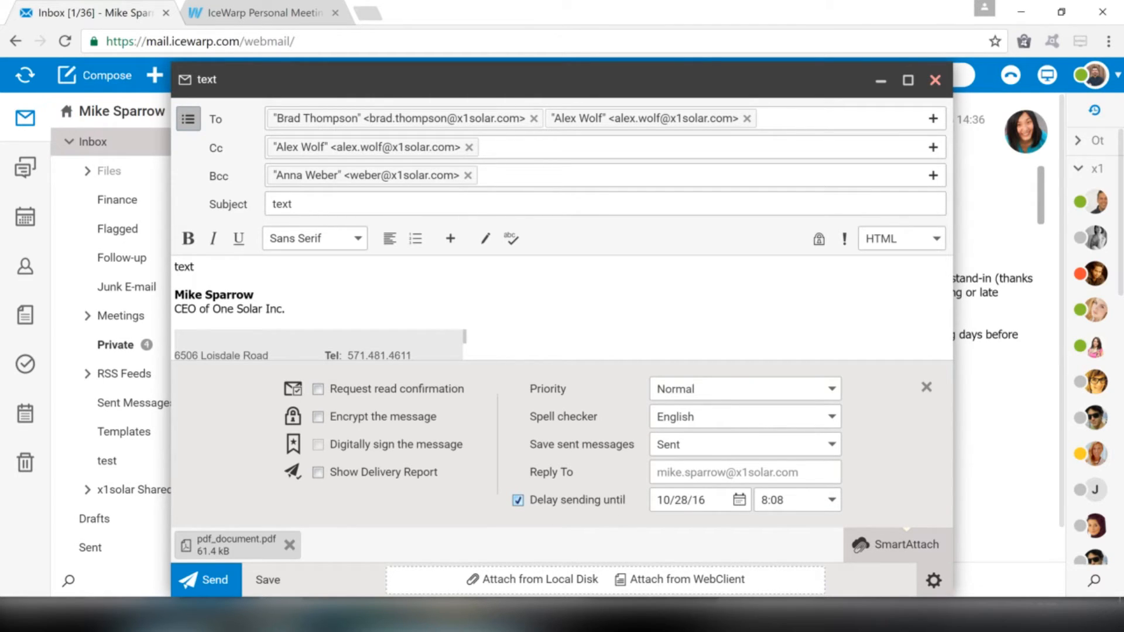
{"action": "mouse_move", "coordinate": [258, 568]}
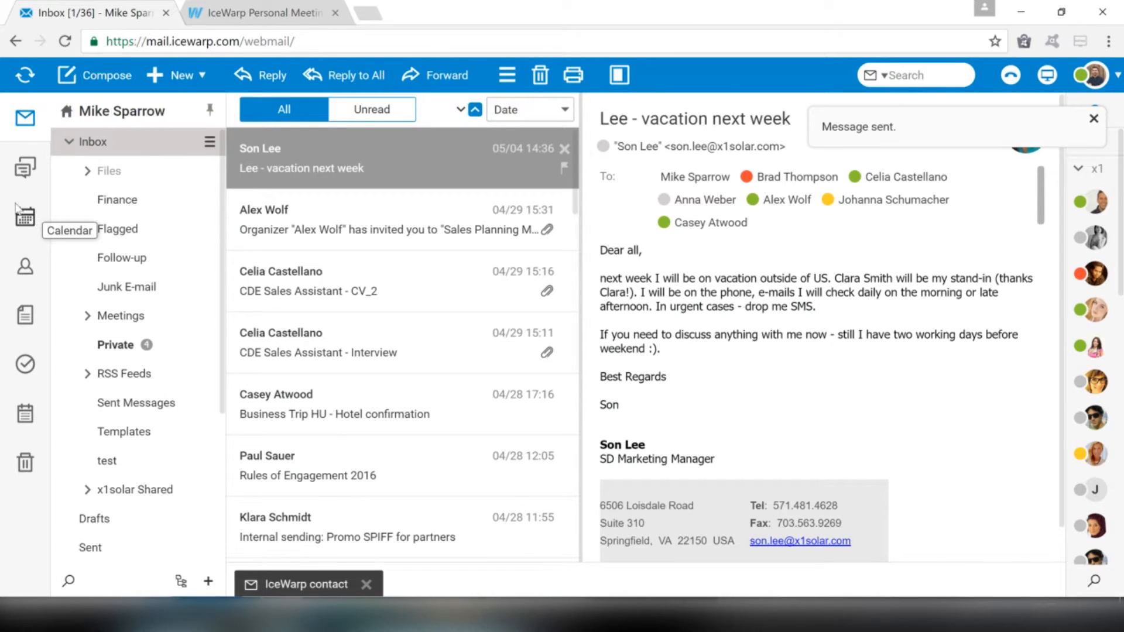
{"action": "mouse_move", "coordinate": [23, 222]}
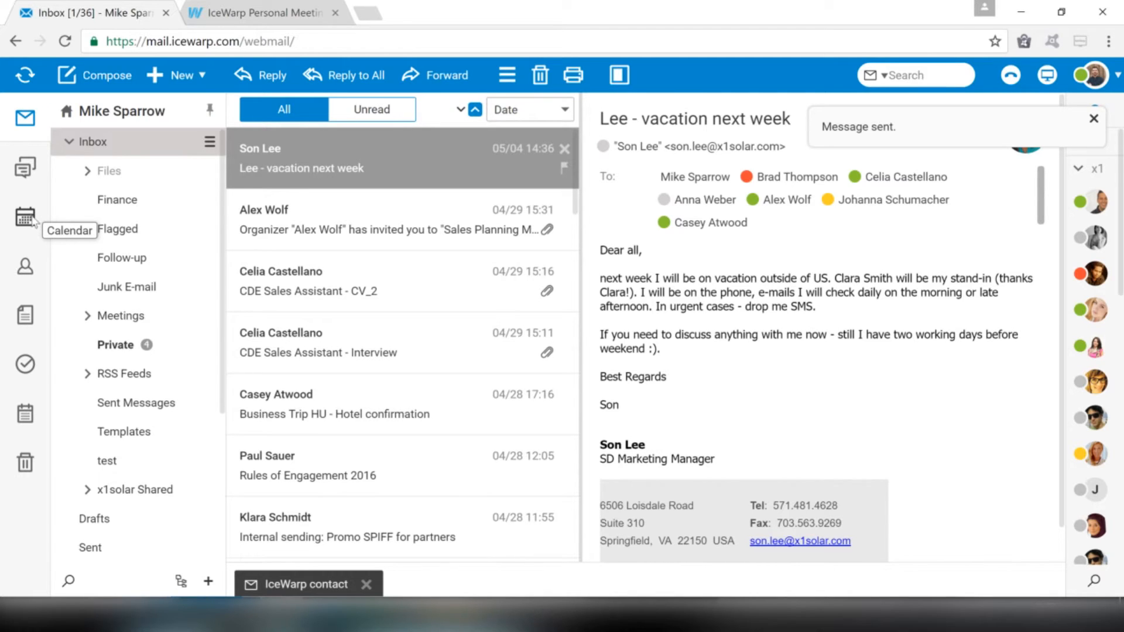
Open the October 2016 month calendar
{"action": "left_click", "coordinate": [23, 218]}
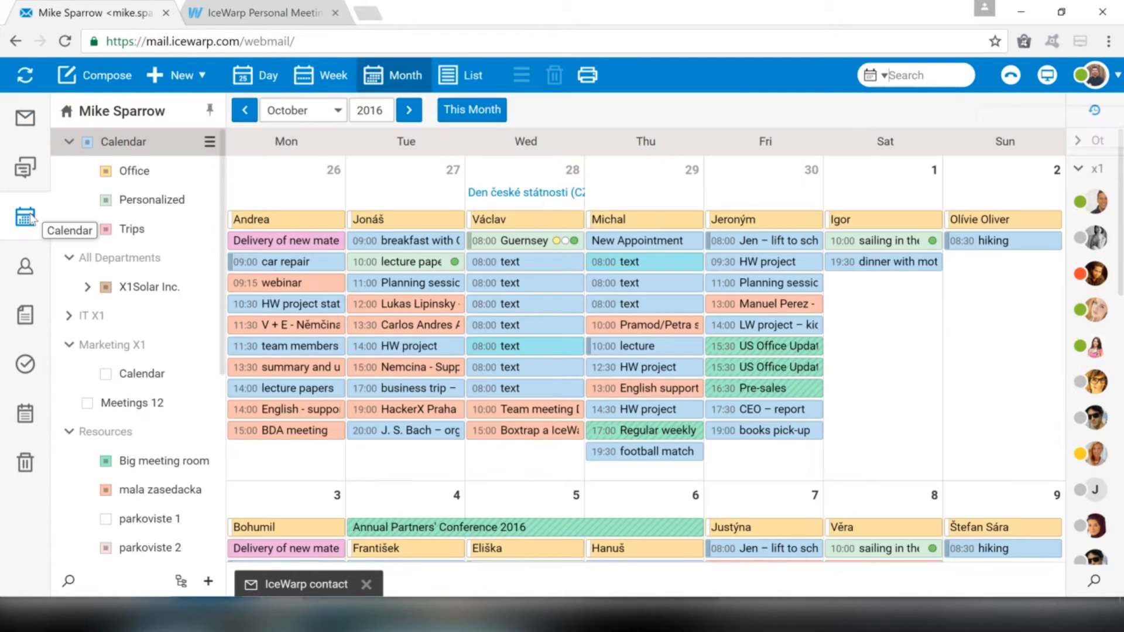
{"action": "mouse_move", "coordinate": [122, 329]}
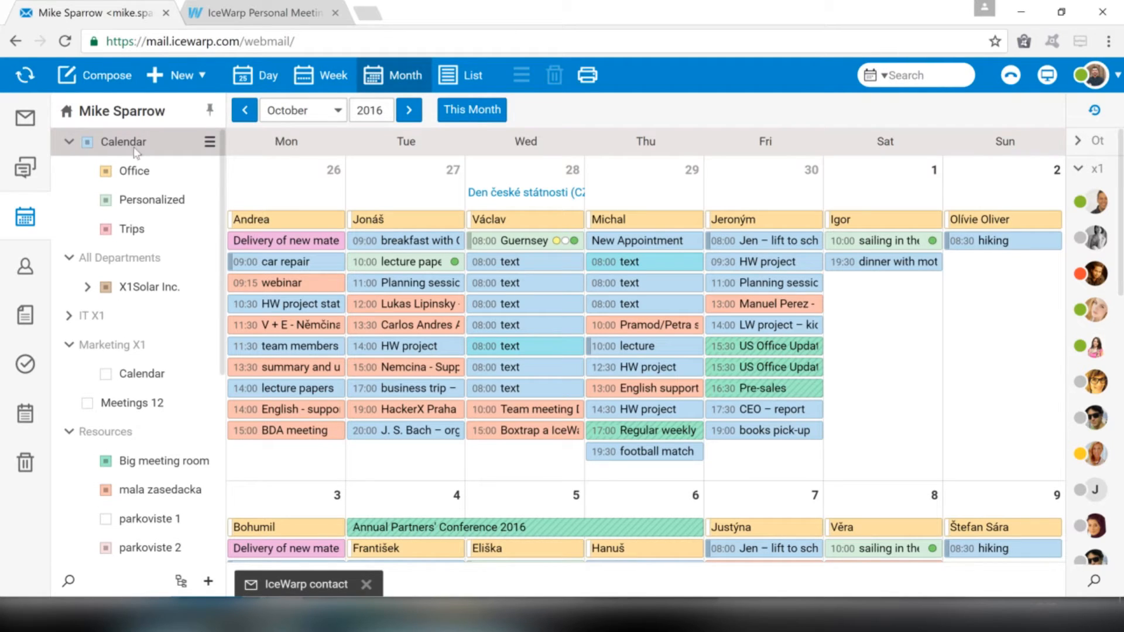
{"action": "mouse_move", "coordinate": [810, 142]}
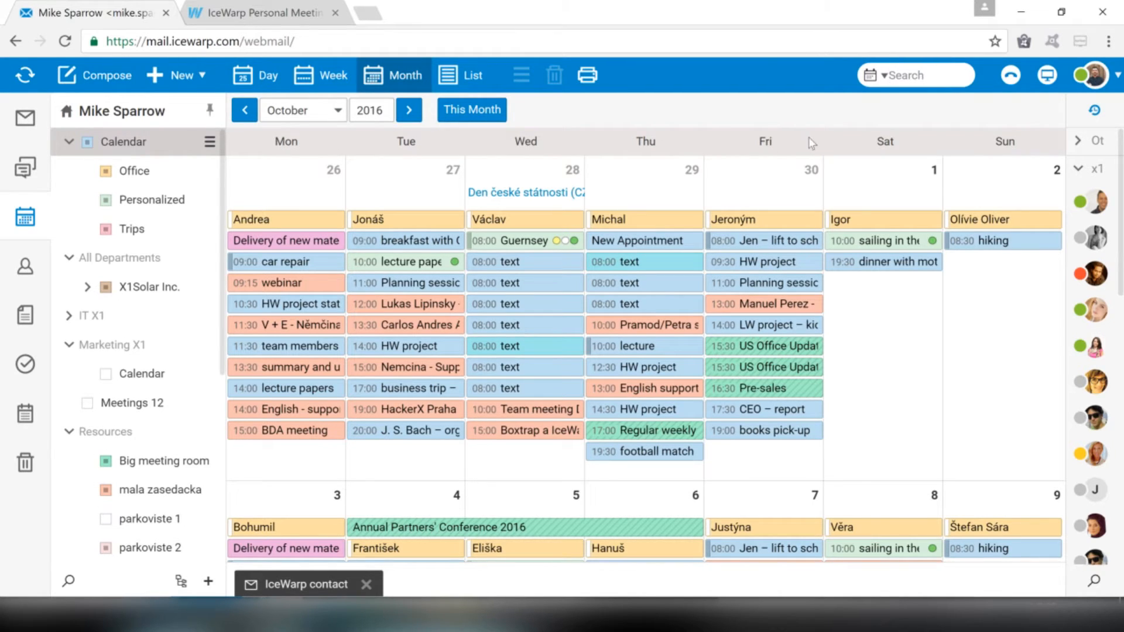
{"action": "mouse_move", "coordinate": [286, 143]}
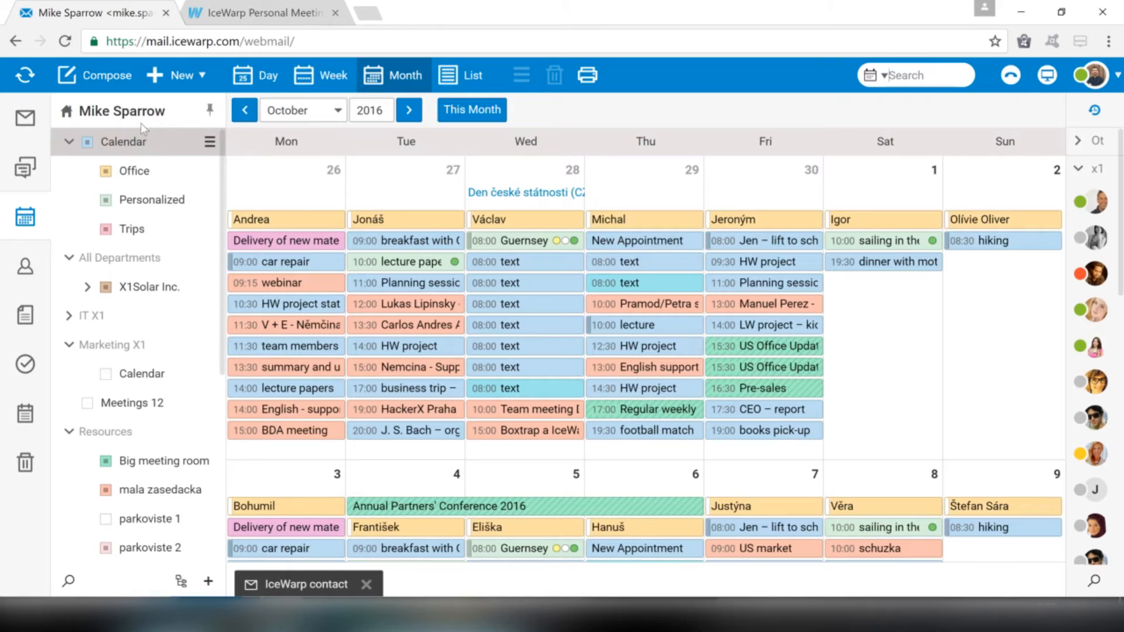
Start a new all-day appointment on Thursday 29 September
{"action": "left_click", "coordinate": [180, 75]}
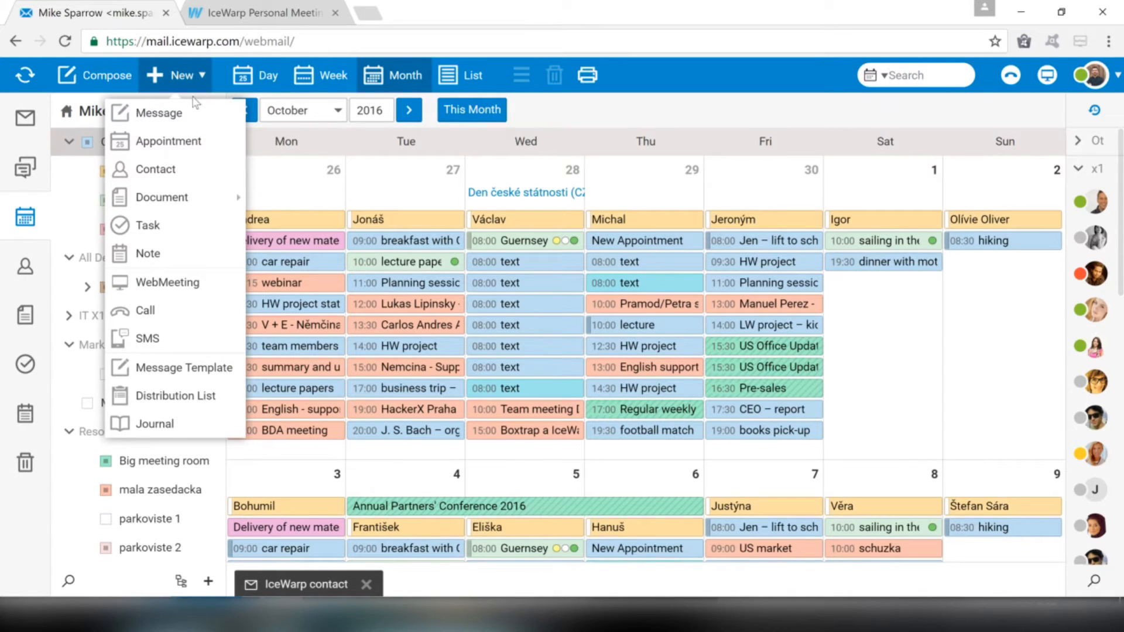
{"action": "mouse_move", "coordinate": [153, 141]}
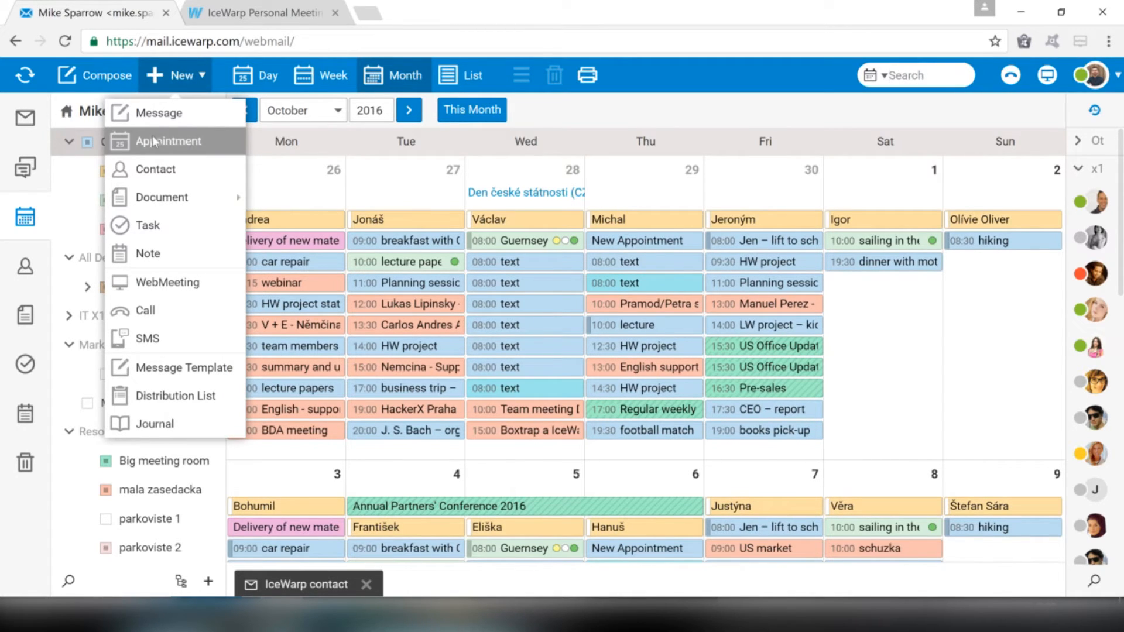
{"action": "mouse_move", "coordinate": [573, 405]}
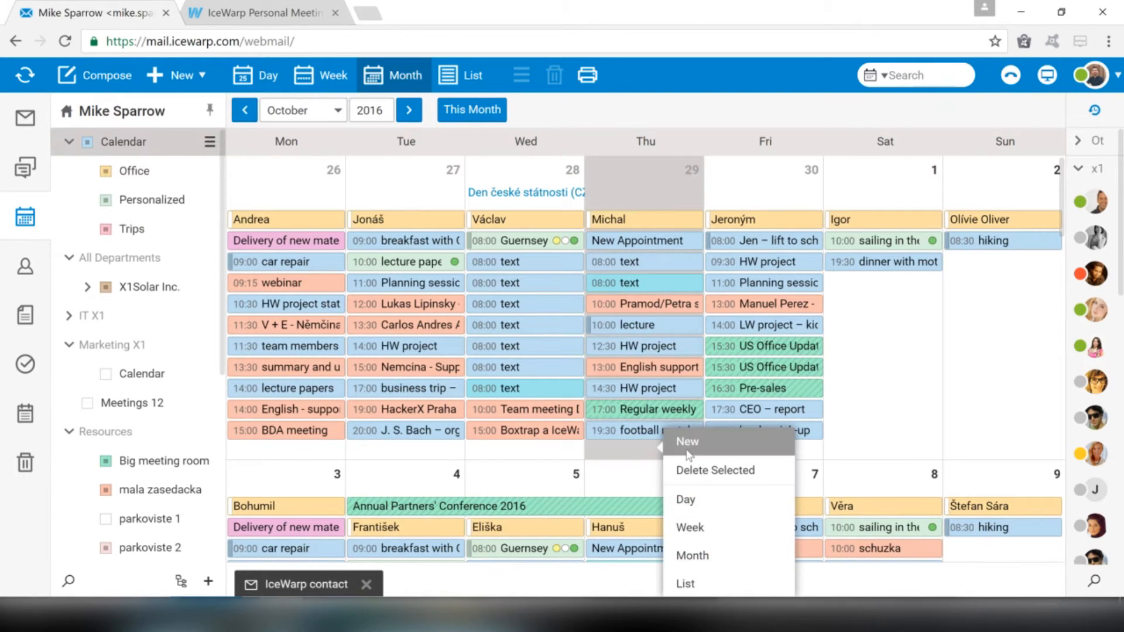
{"action": "left_click", "coordinate": [688, 441]}
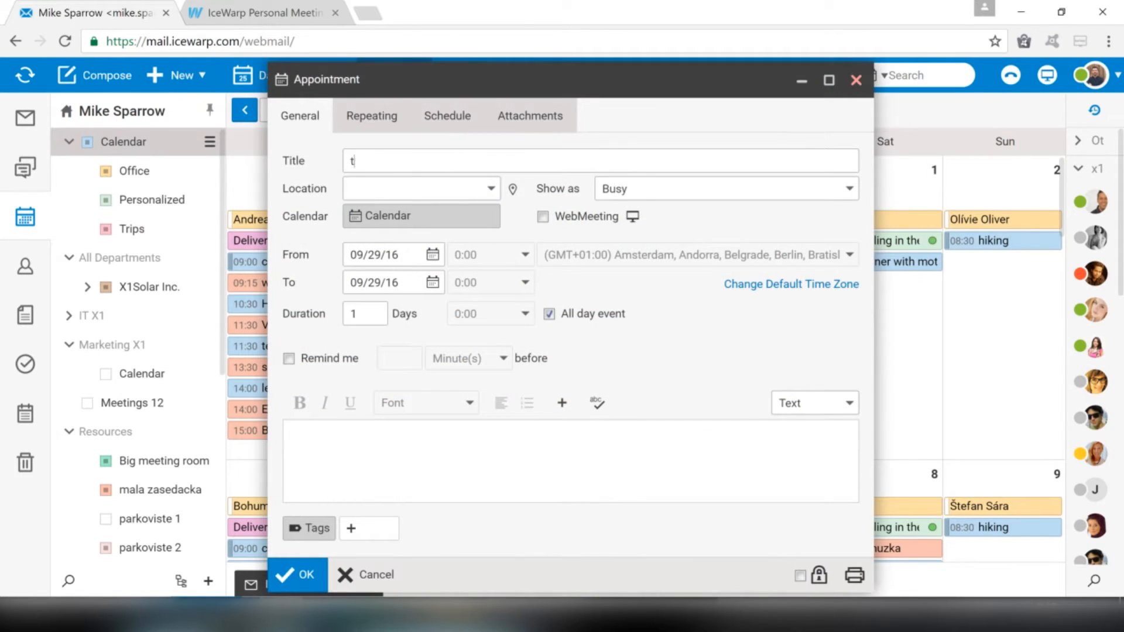
Title the appointment 'text', end it at 10:00, and add a reminder, WebMeeting and note 'note'
{"action": "type", "text": "ext"}
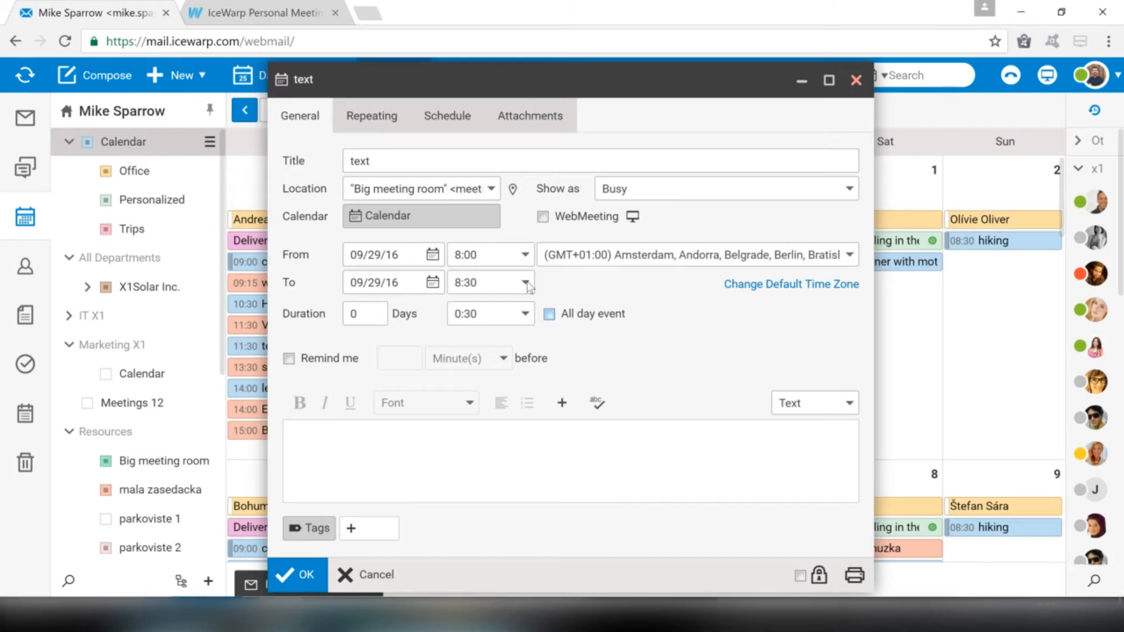
{"action": "left_click", "coordinate": [524, 282]}
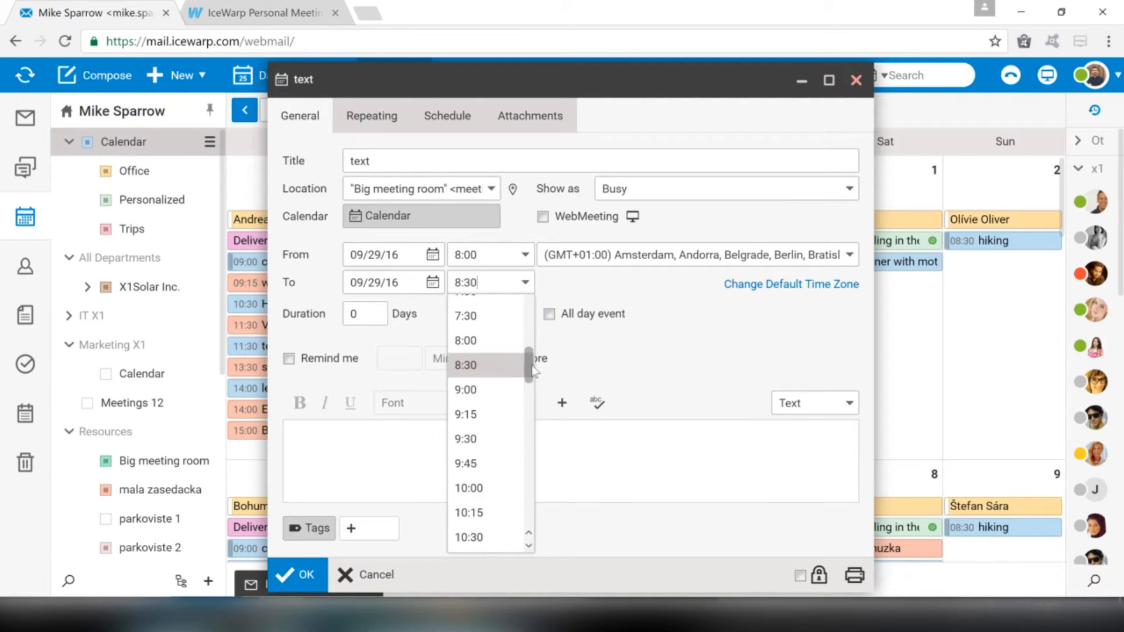
{"action": "left_click", "coordinate": [465, 488]}
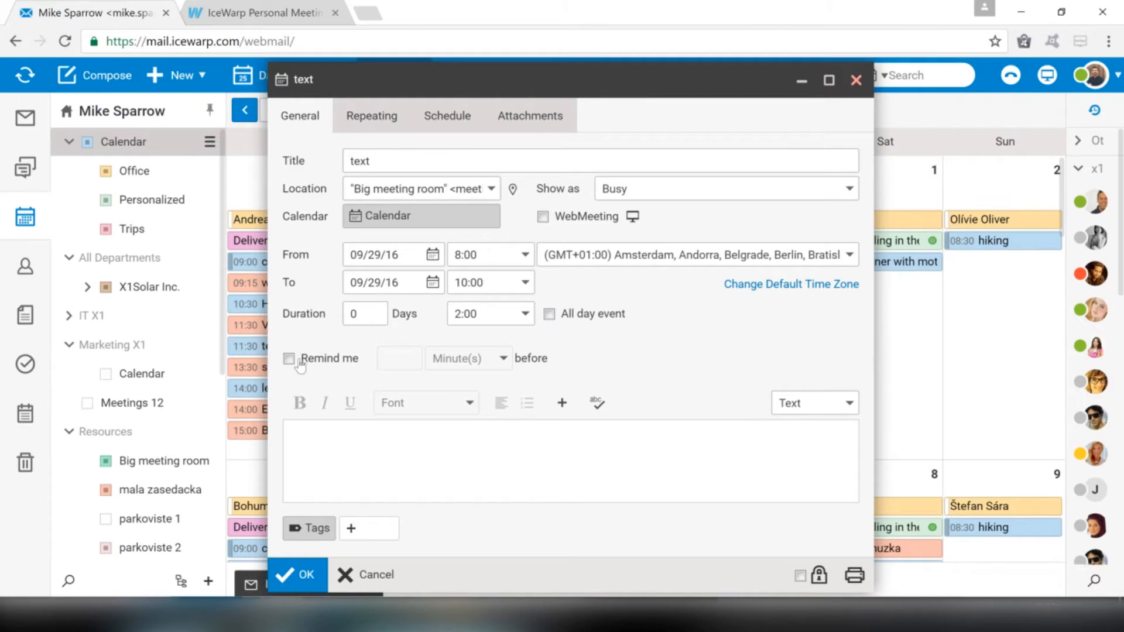
{"action": "left_click", "coordinate": [288, 358]}
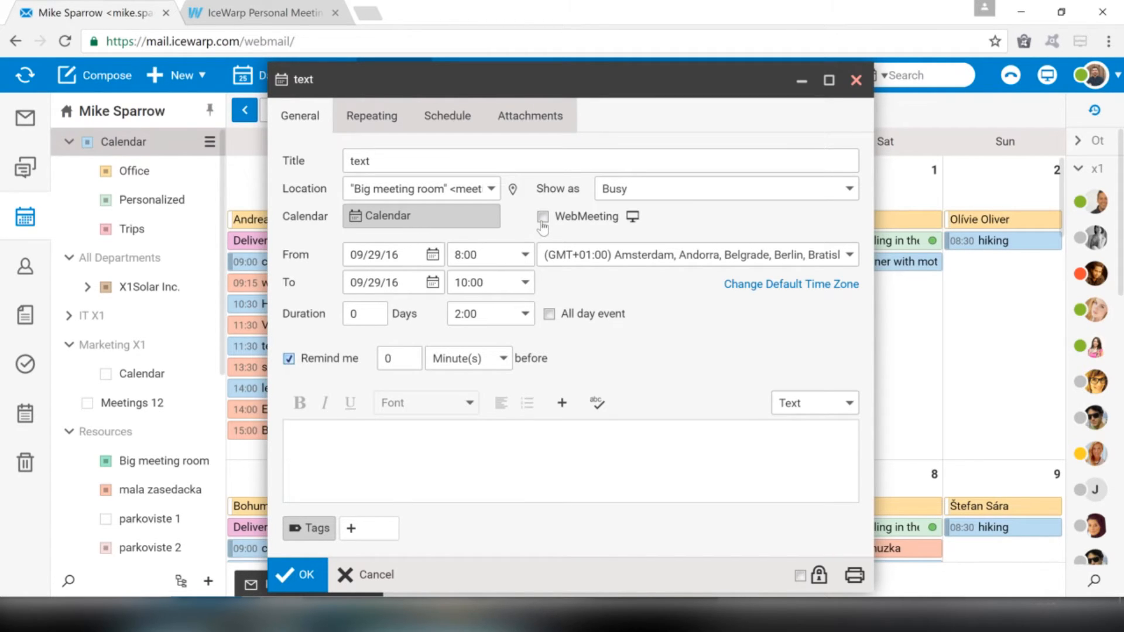
{"action": "left_click", "coordinate": [541, 217]}
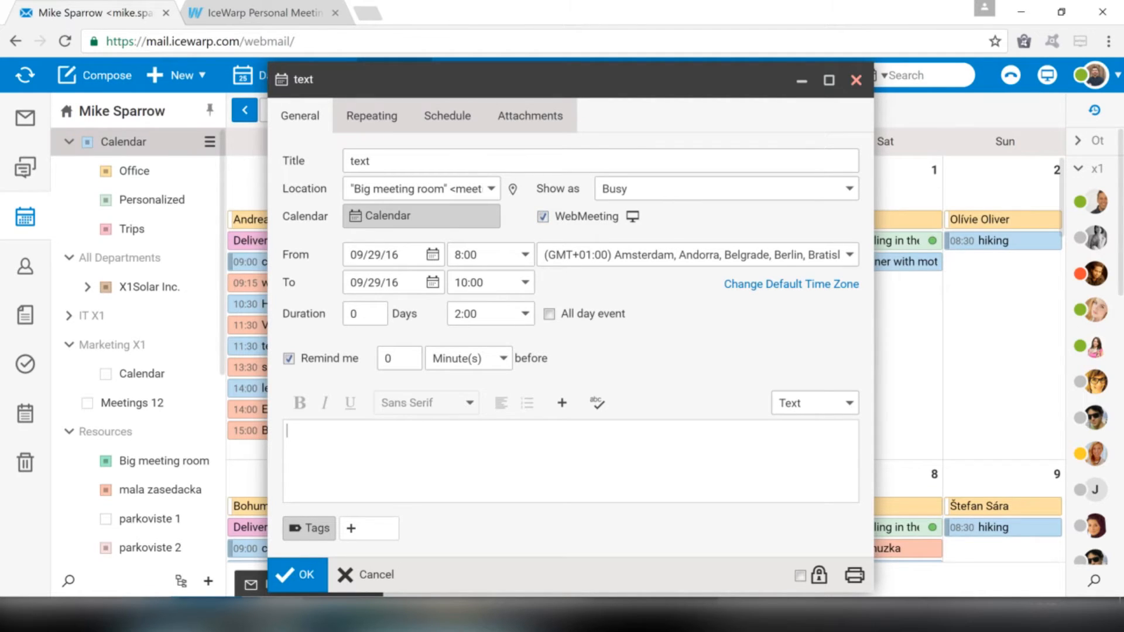
{"action": "type", "text": "note"}
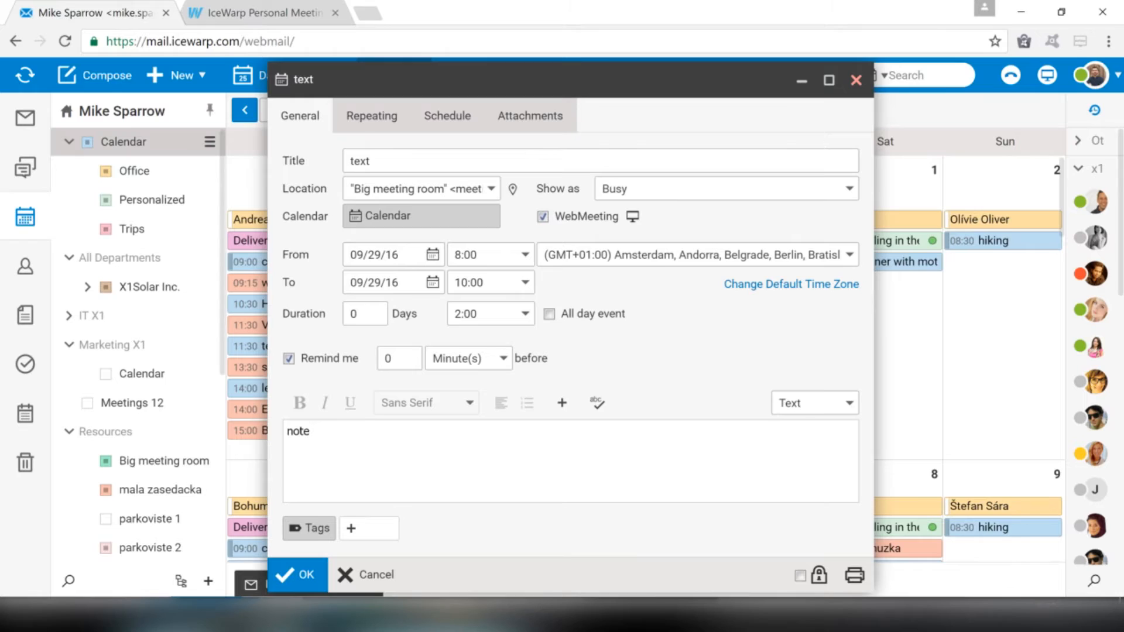
{"action": "left_click", "coordinate": [370, 116]}
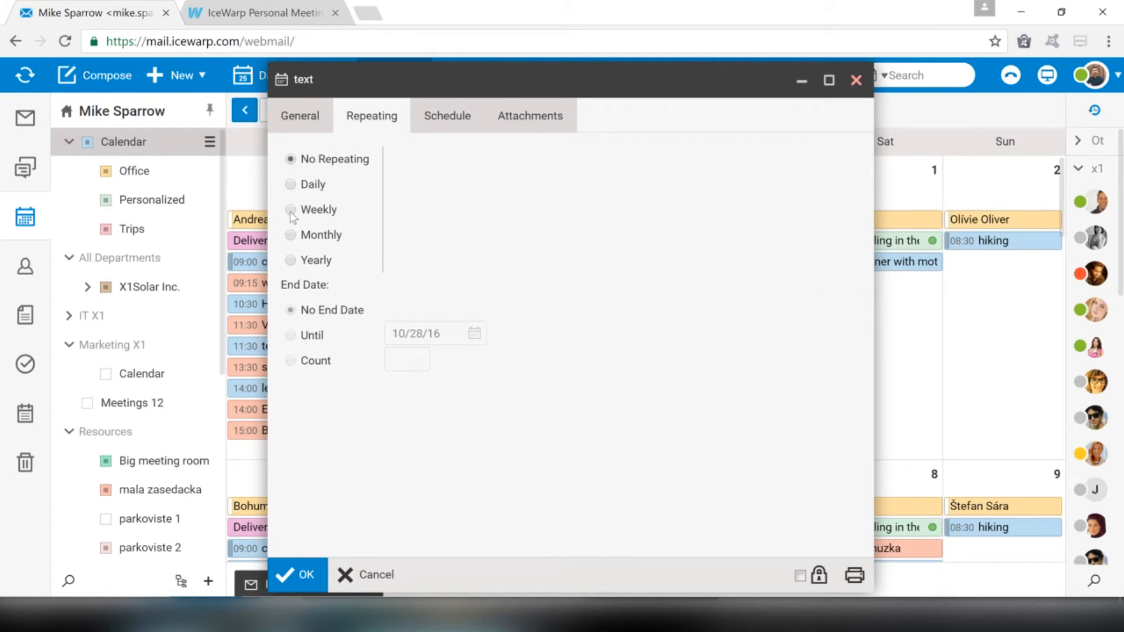
{"action": "left_click", "coordinate": [290, 209]}
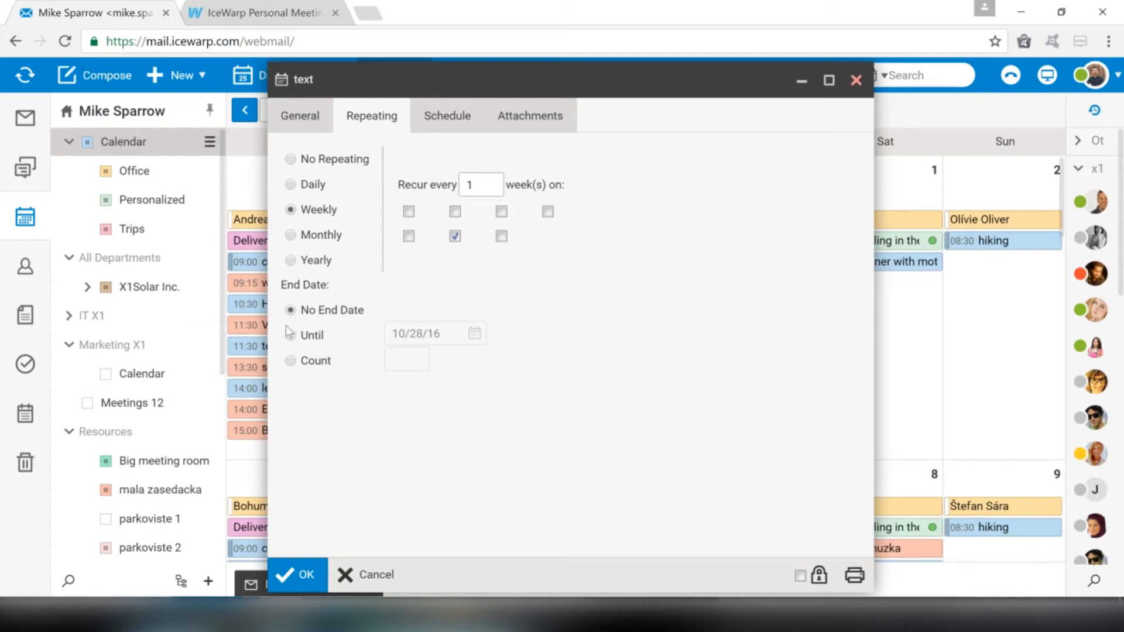
{"action": "left_click", "coordinate": [290, 335]}
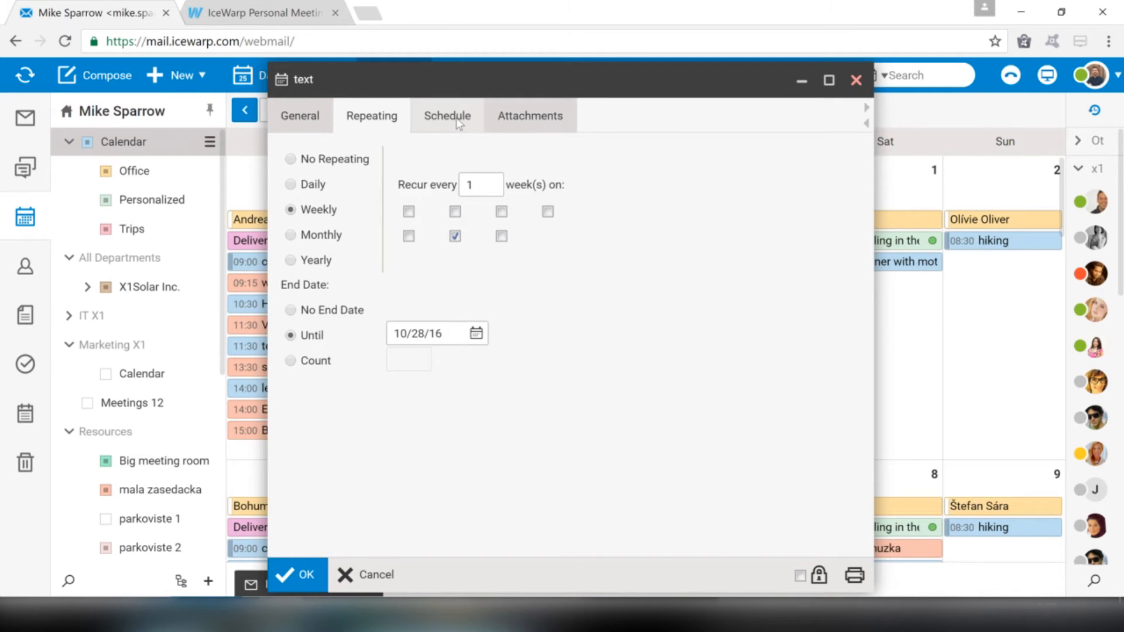
{"action": "left_click", "coordinate": [446, 115]}
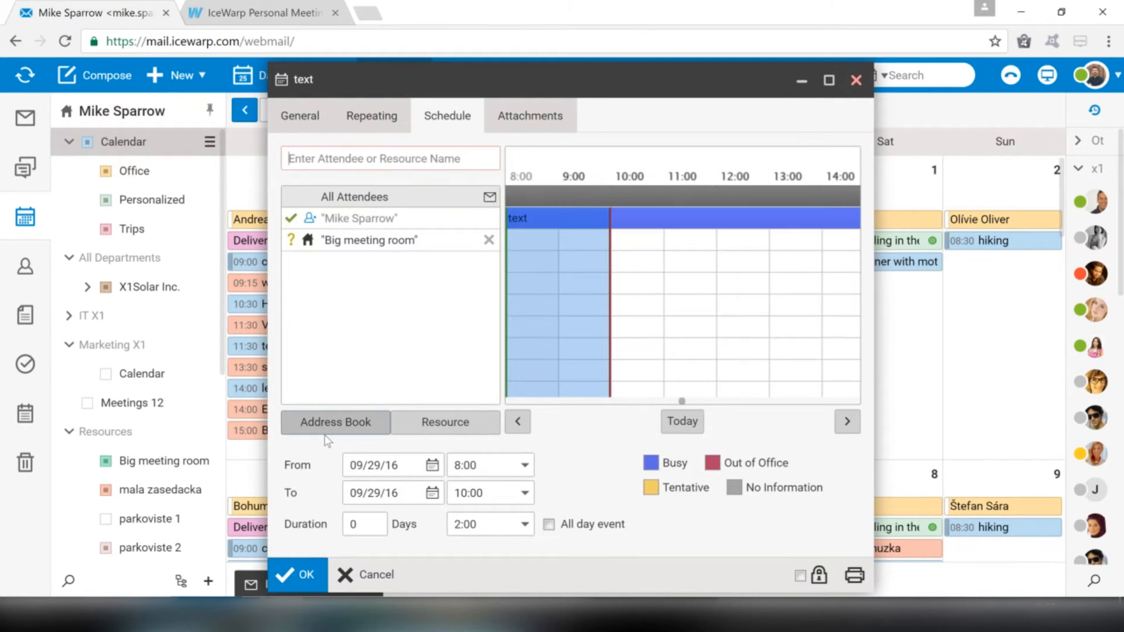
{"action": "left_click", "coordinate": [335, 422]}
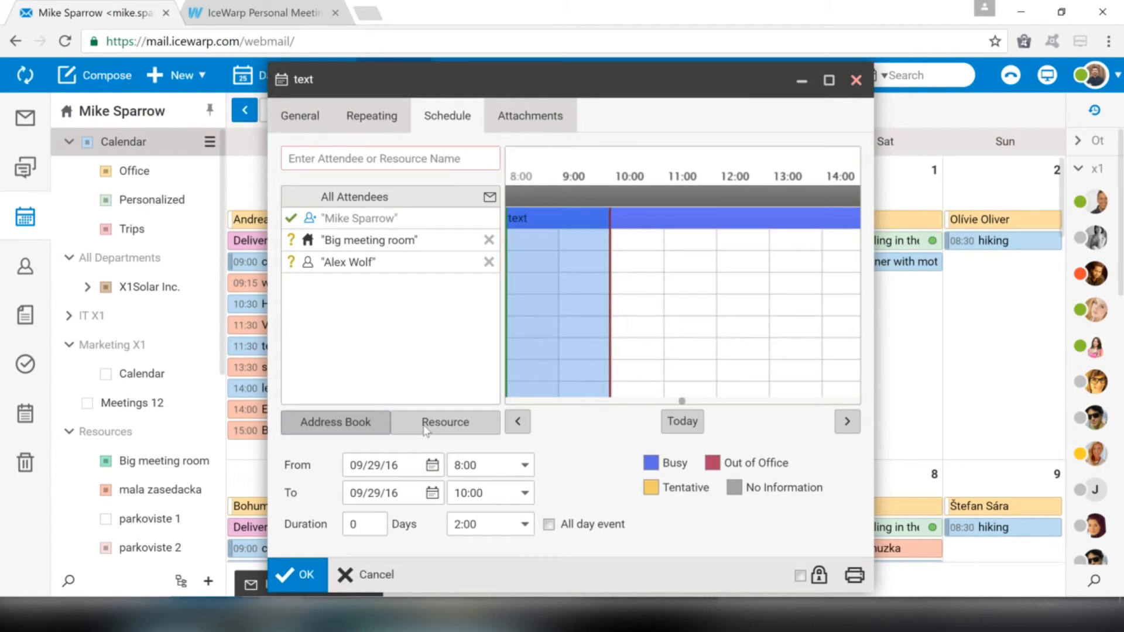
{"action": "left_click", "coordinate": [445, 422]}
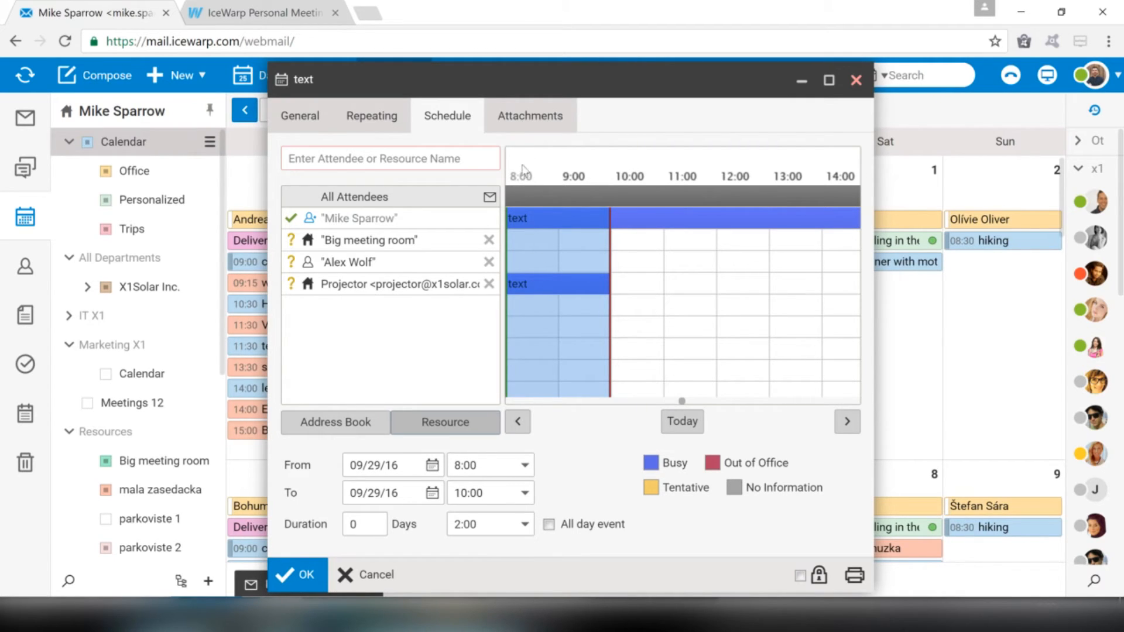
{"action": "left_click", "coordinate": [529, 116]}
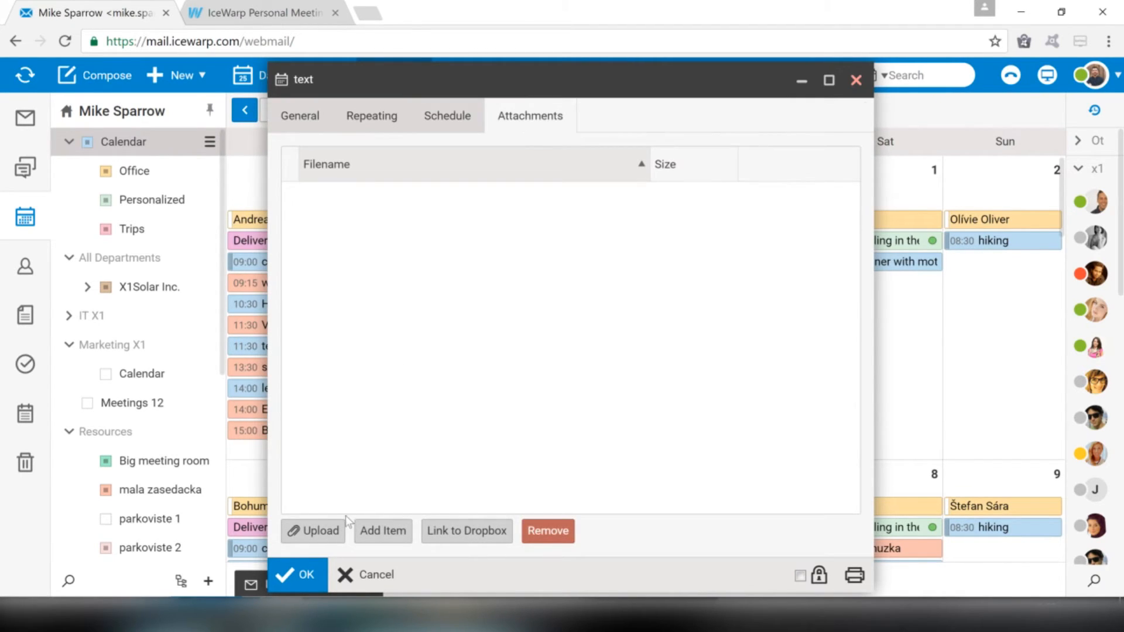
Upload pdf_document as the appointment's attachment and save the appointment
{"action": "left_click", "coordinate": [313, 531]}
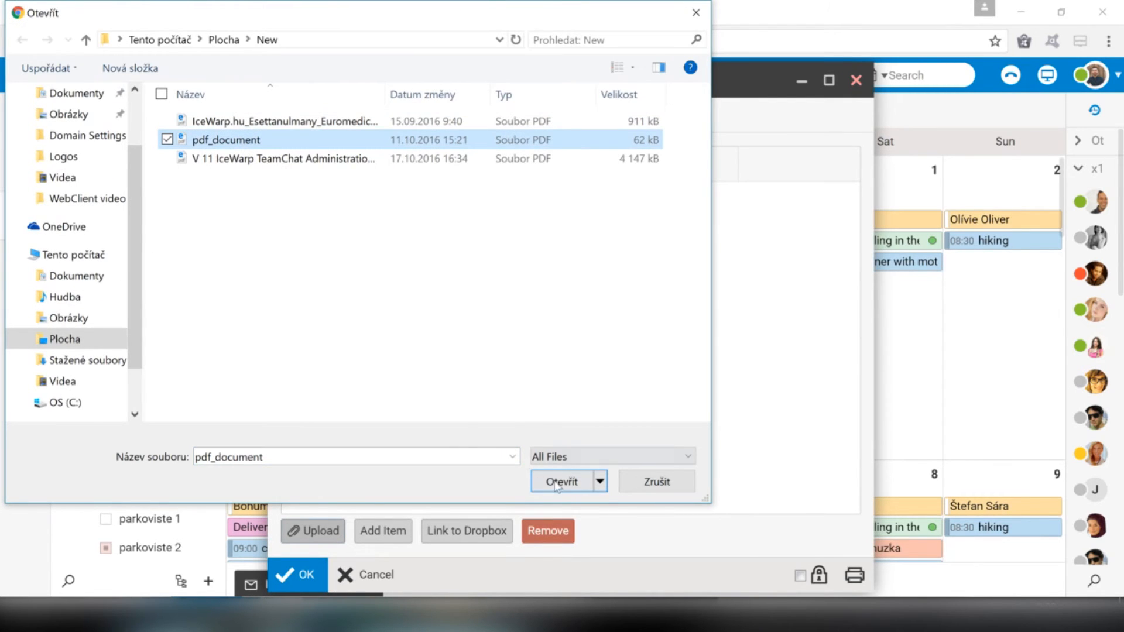
{"action": "left_click", "coordinate": [562, 481]}
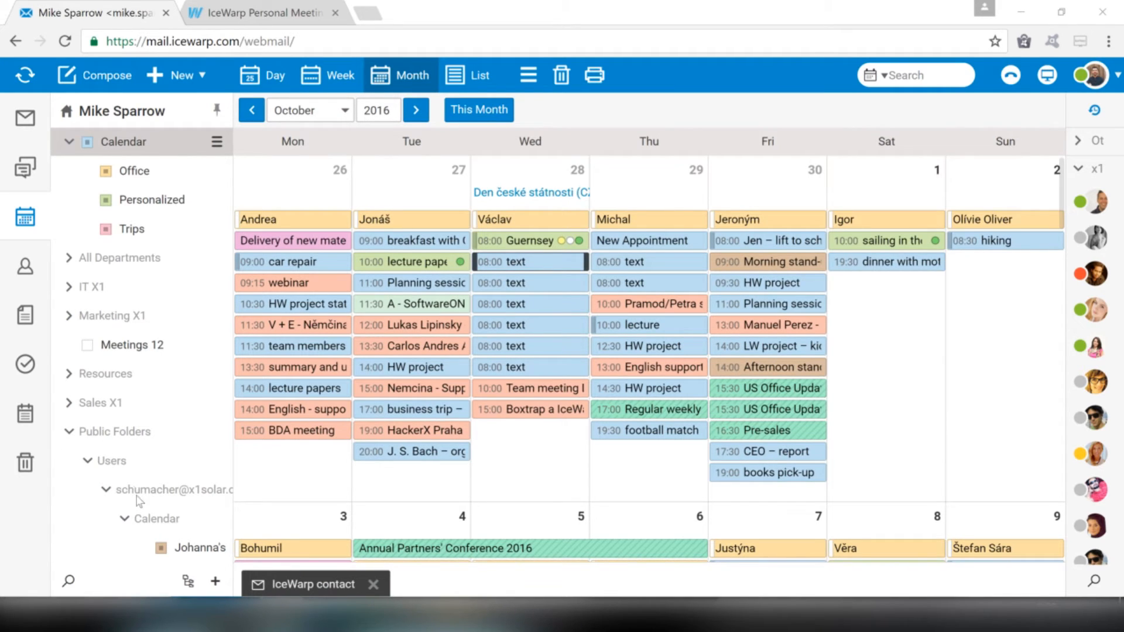
{"action": "mouse_move", "coordinate": [154, 561]}
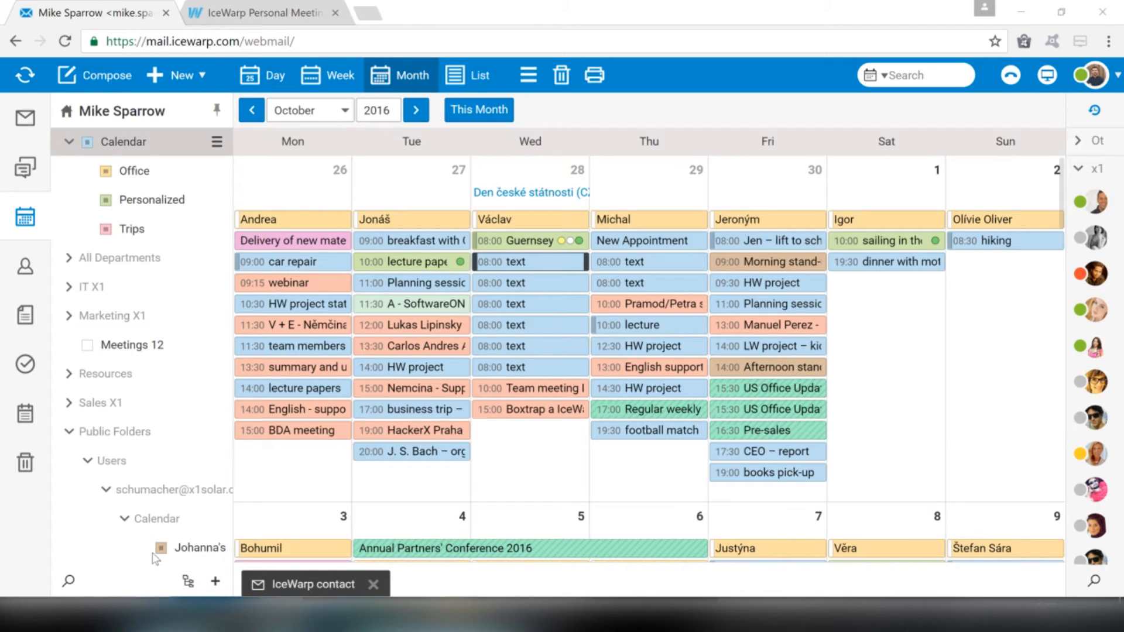
{"action": "mouse_move", "coordinate": [164, 158]}
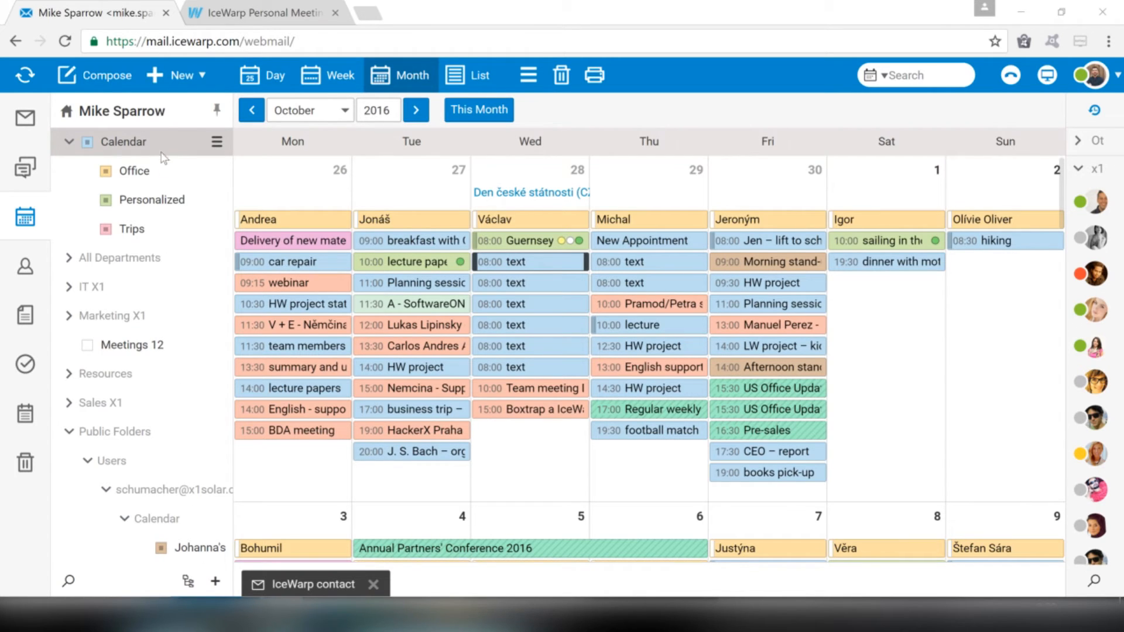
Add a shared account to the Calendar folder, then go to Contacts
{"action": "right_click", "coordinate": [122, 142]}
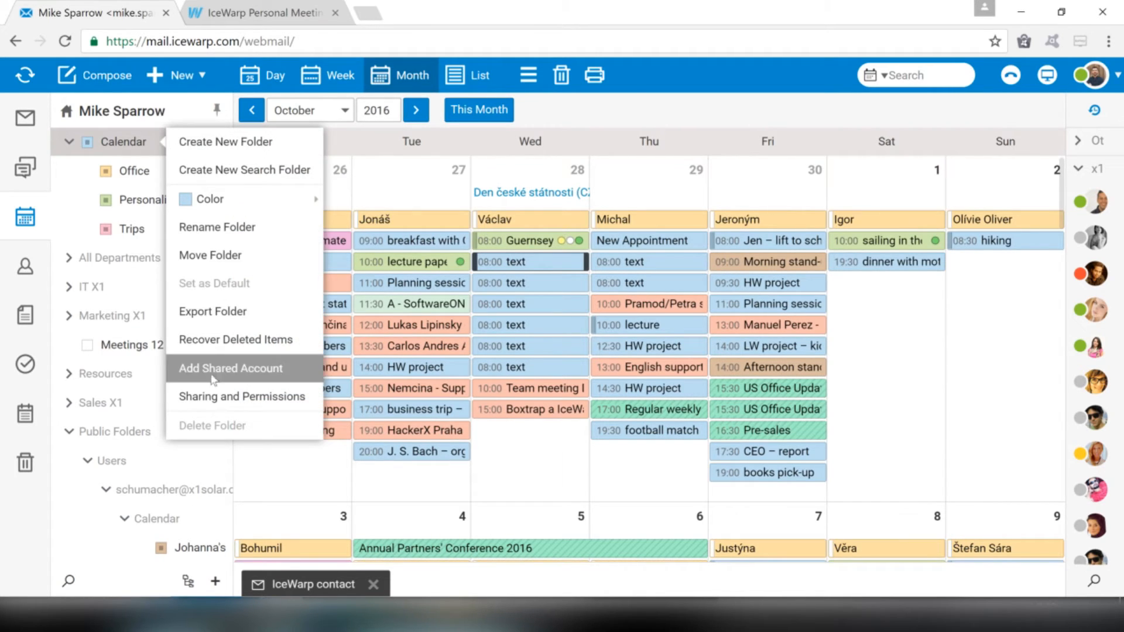
{"action": "left_click", "coordinate": [242, 397]}
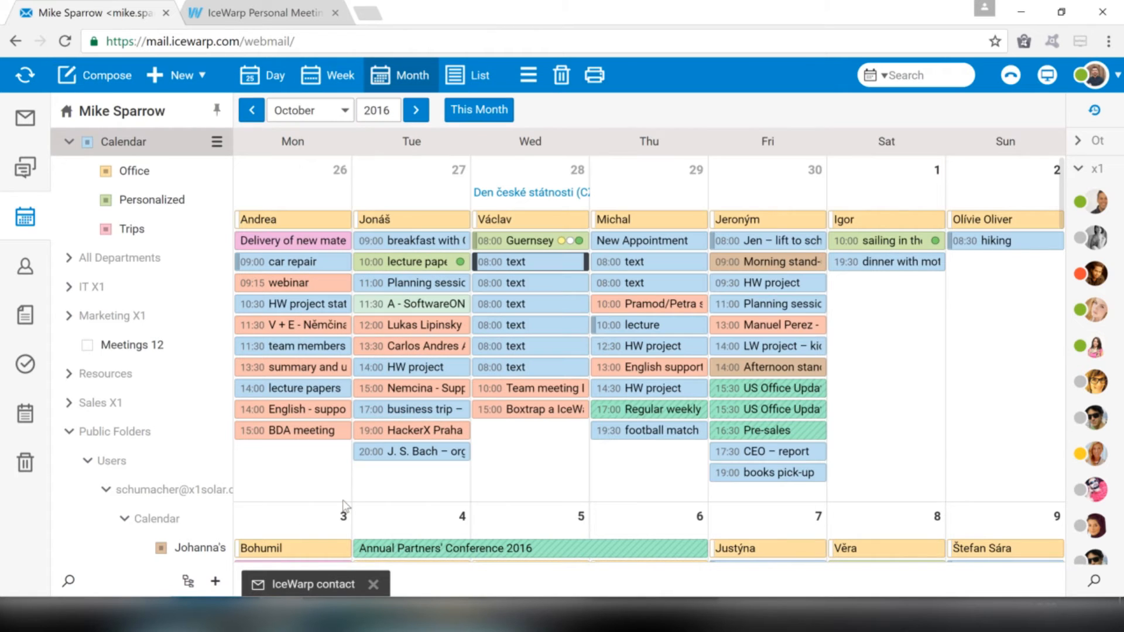
{"action": "mouse_move", "coordinate": [749, 372]}
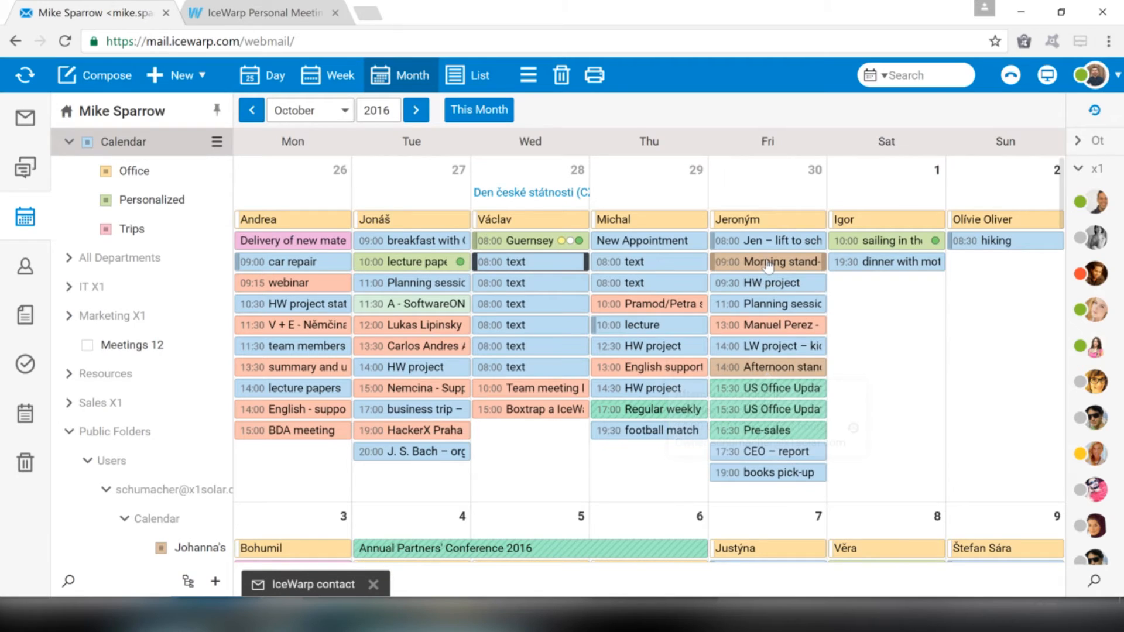
{"action": "mouse_move", "coordinate": [767, 262]}
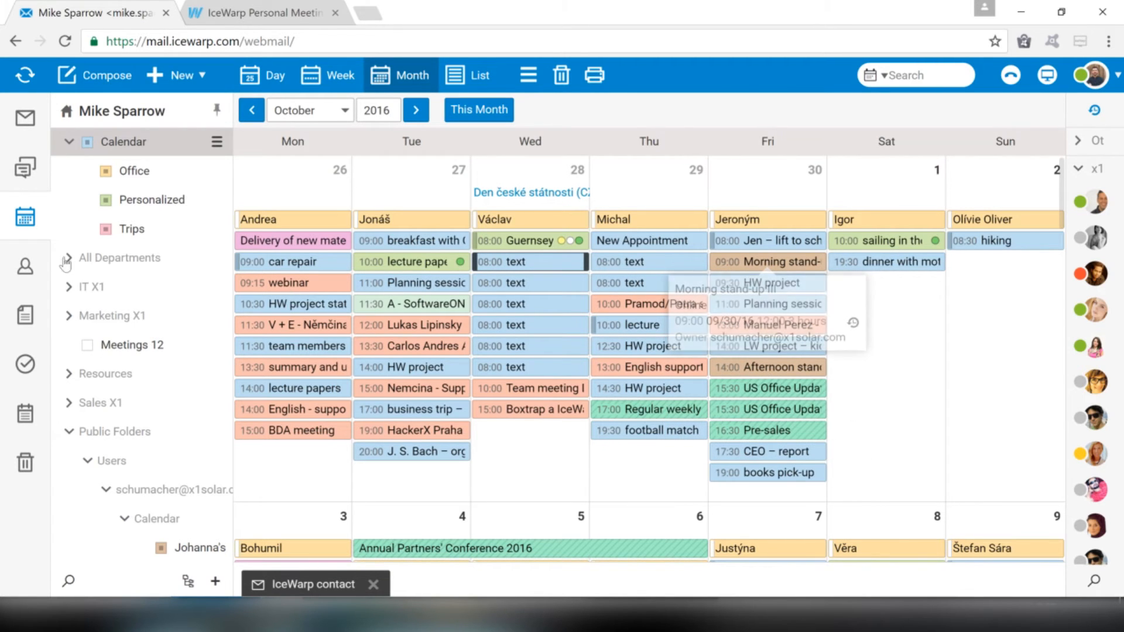
{"action": "mouse_move", "coordinate": [24, 272]}
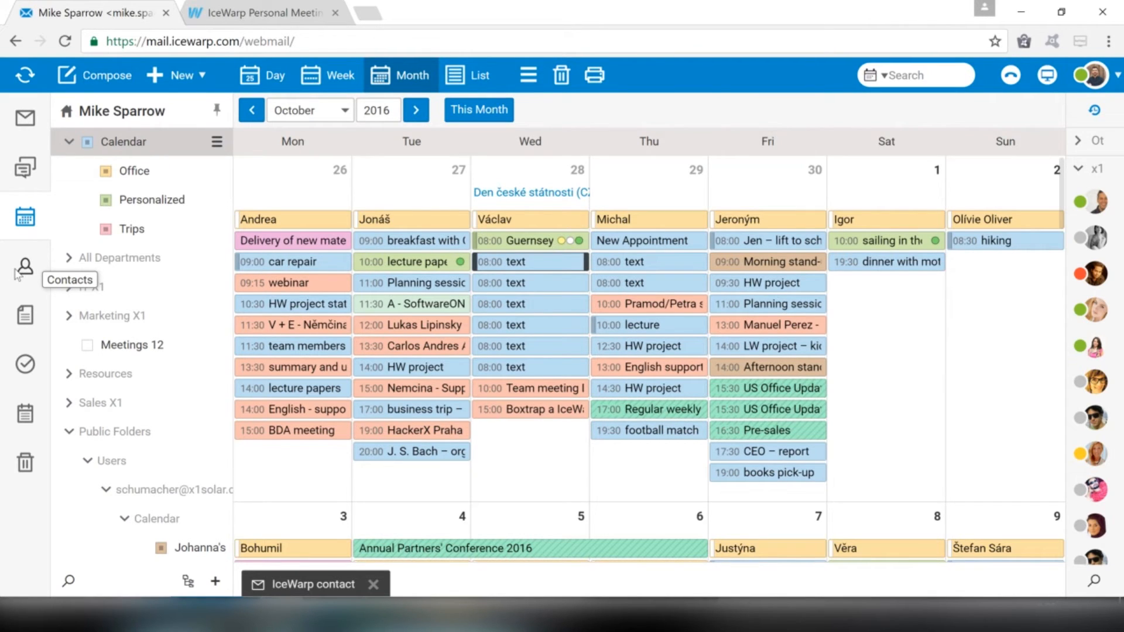
{"action": "left_click", "coordinate": [22, 264]}
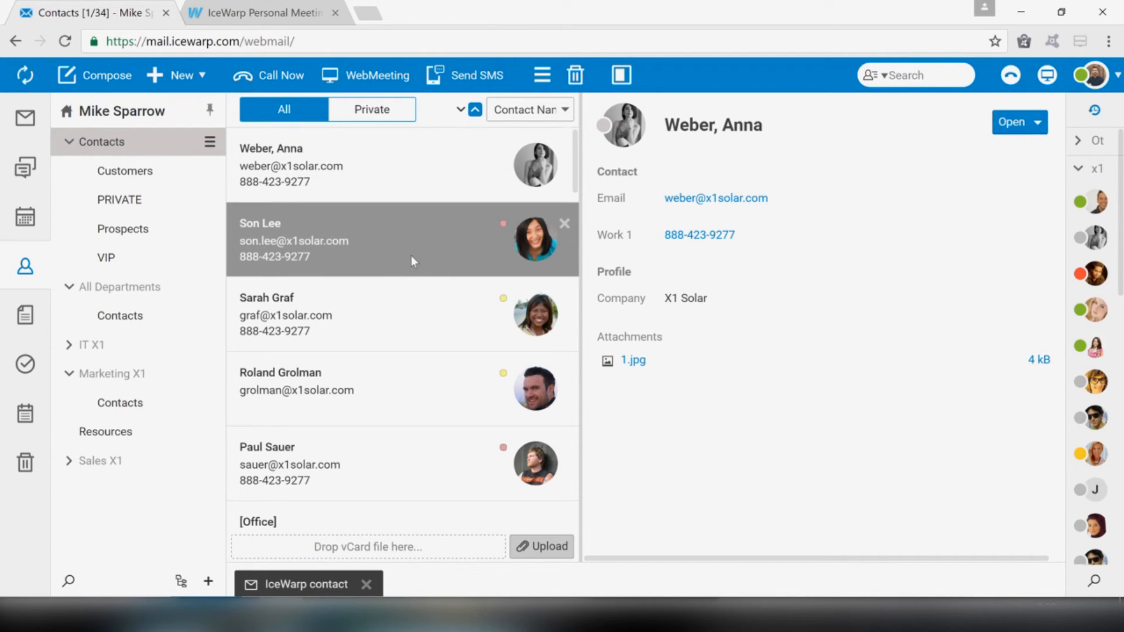
{"action": "left_click", "coordinate": [299, 314]}
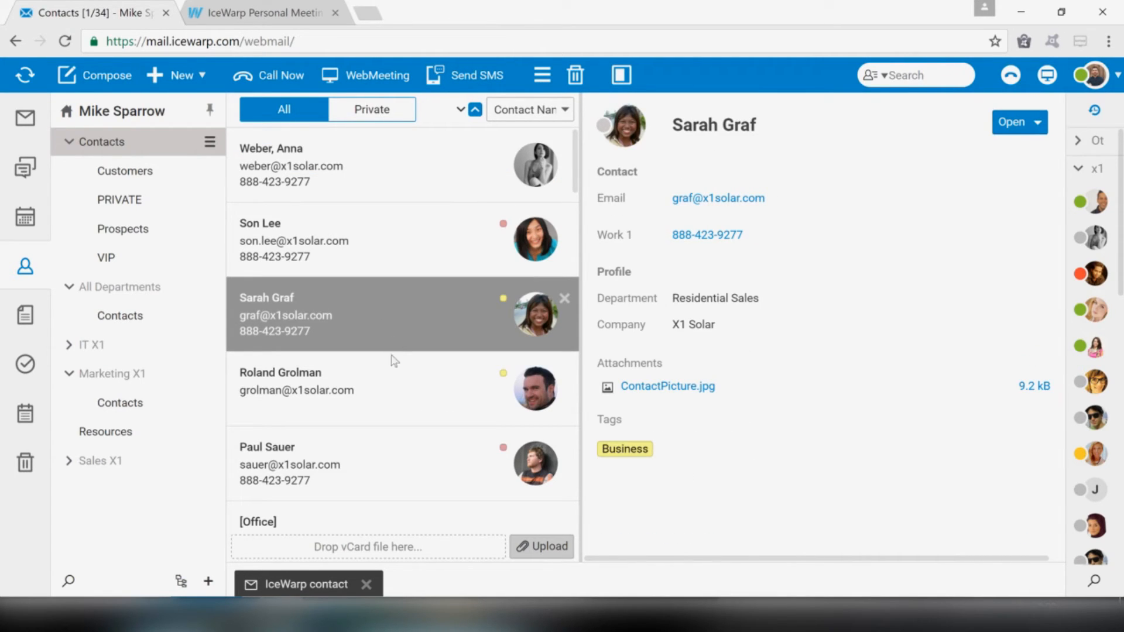
{"action": "left_click", "coordinate": [316, 241]}
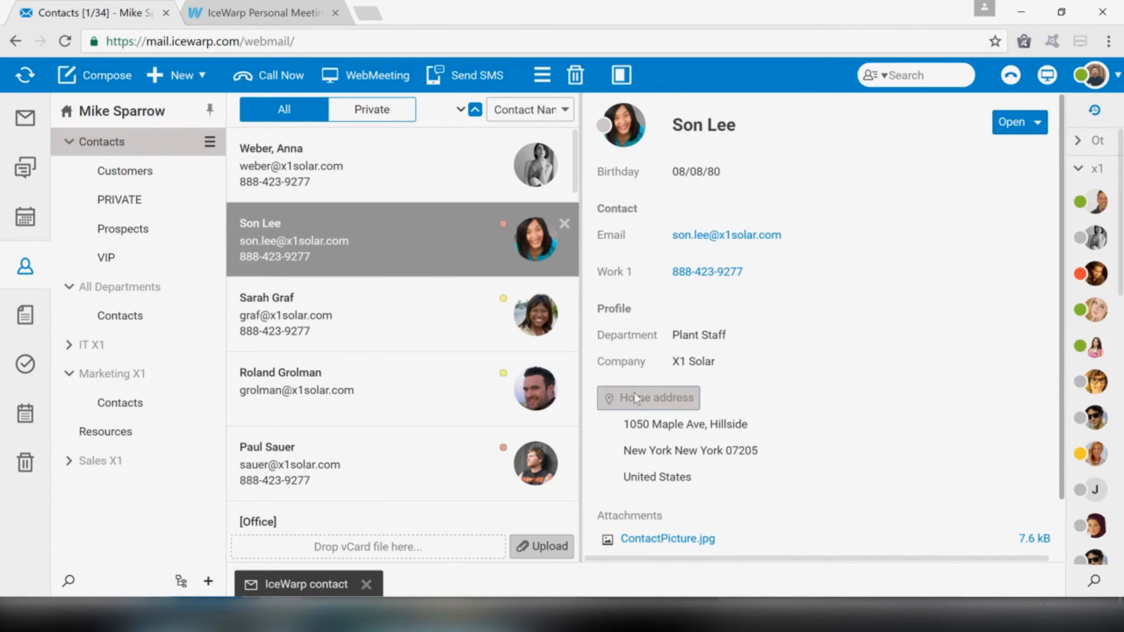
{"action": "left_click", "coordinate": [648, 398]}
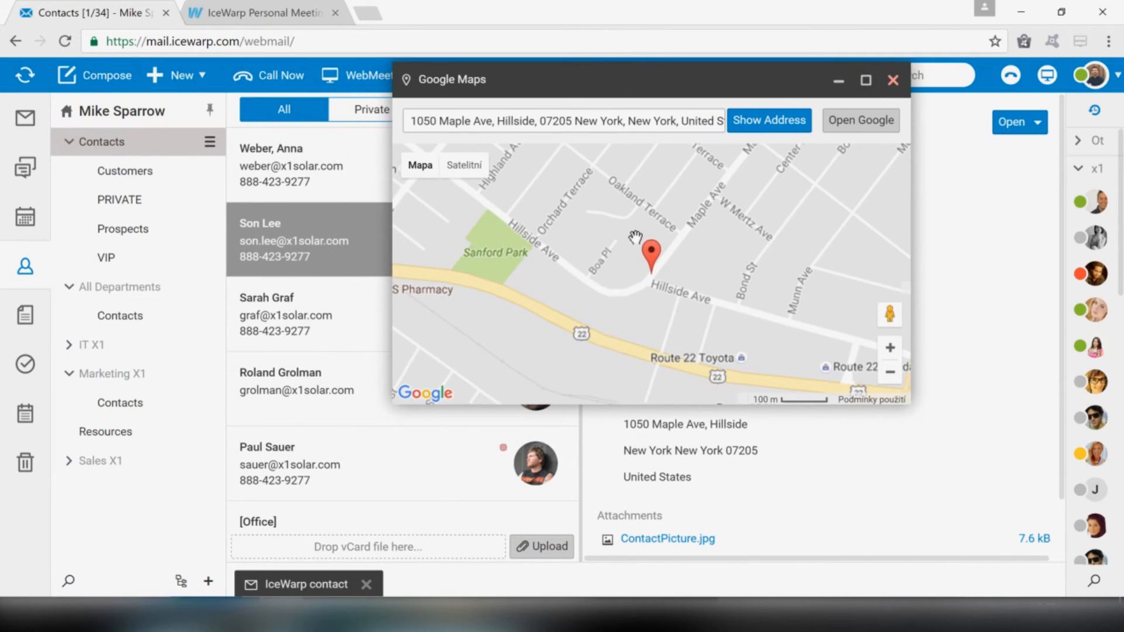
{"action": "left_click", "coordinate": [649, 258]}
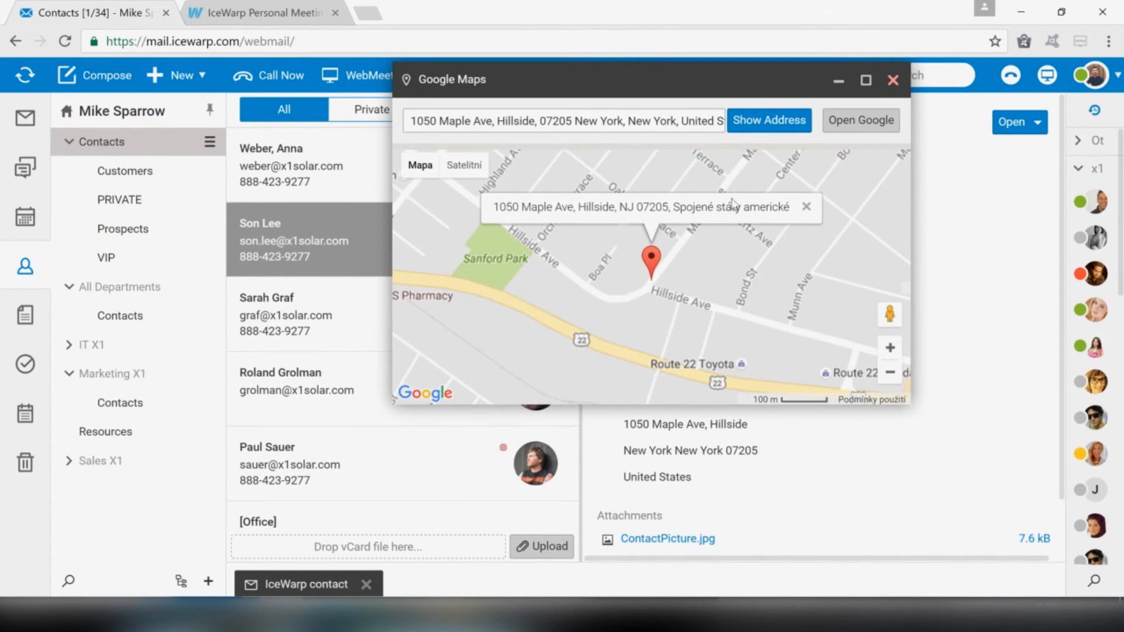
{"action": "left_click", "coordinate": [893, 81]}
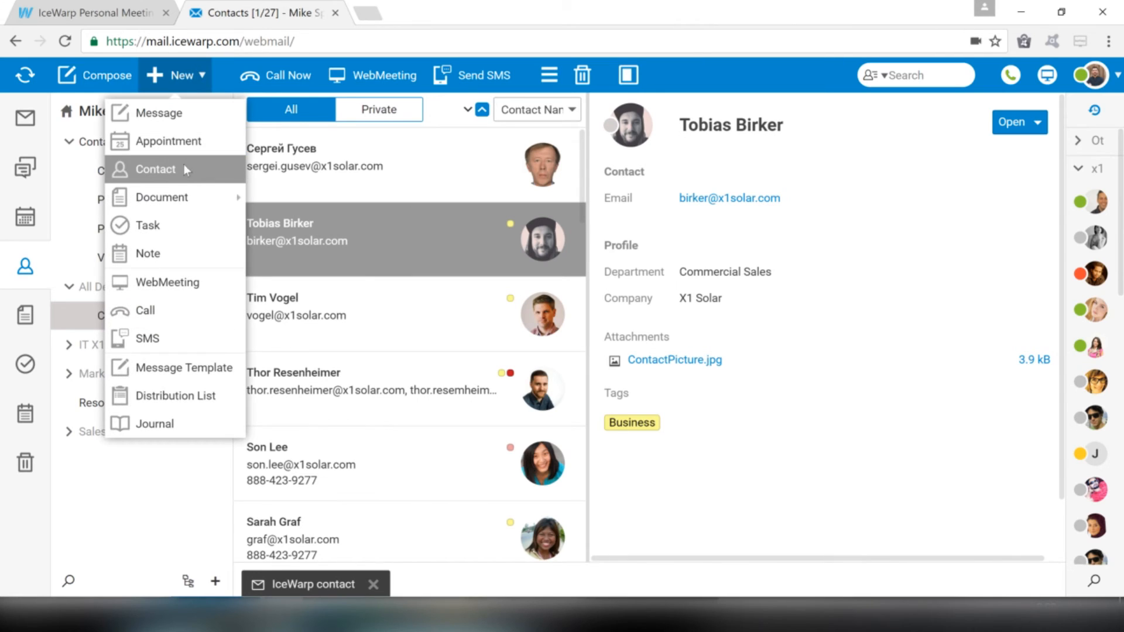
Start a new contact from the New menu and enter 'extern'
{"action": "left_click", "coordinate": [154, 169]}
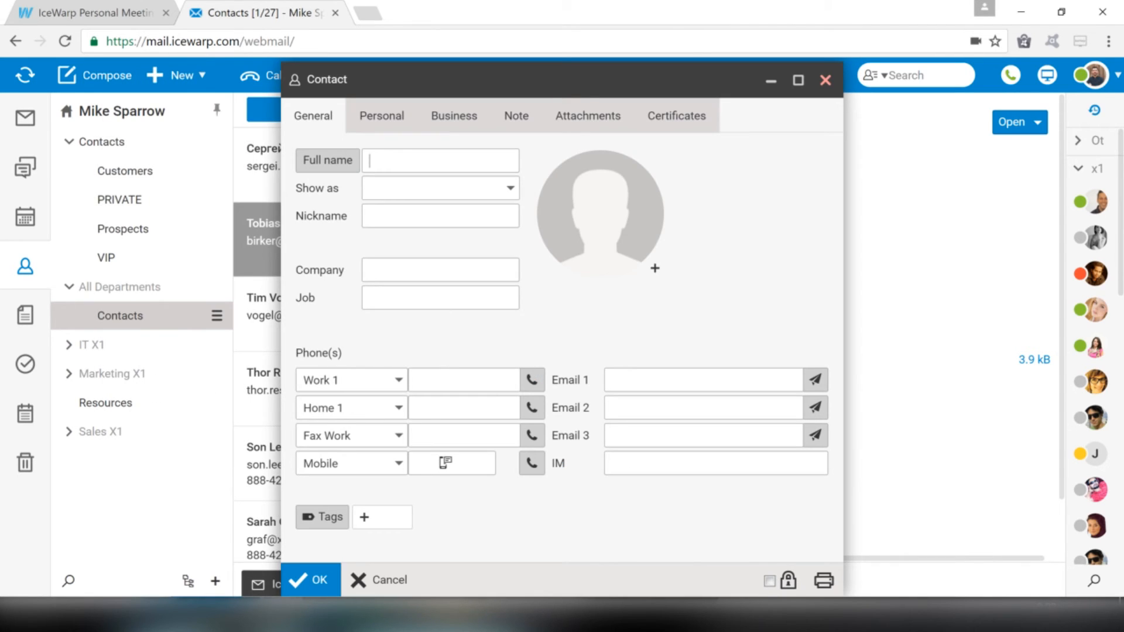
{"action": "type", "text": "extern"}
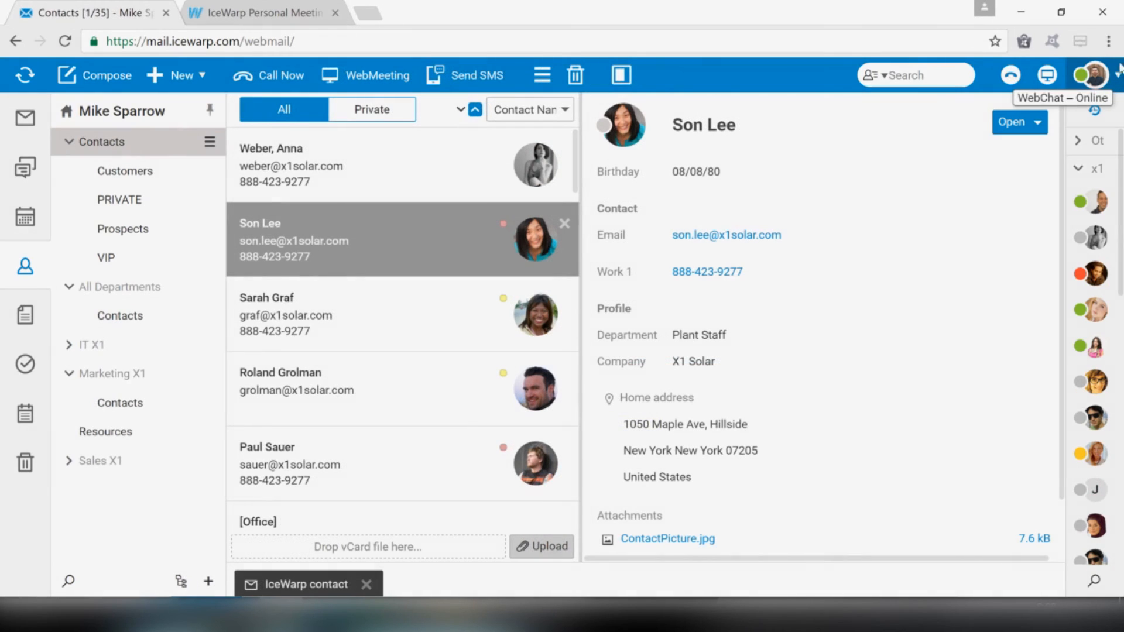
Open Options from the account menu and switch to the Mail settings
{"action": "left_click", "coordinate": [1097, 74]}
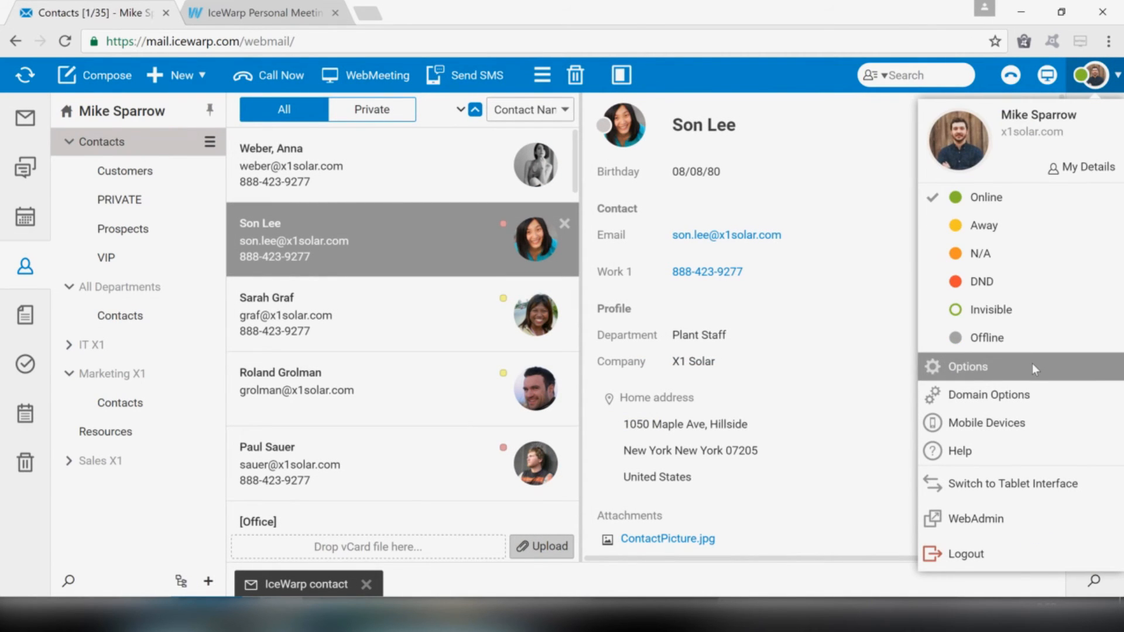
{"action": "left_click", "coordinate": [968, 367]}
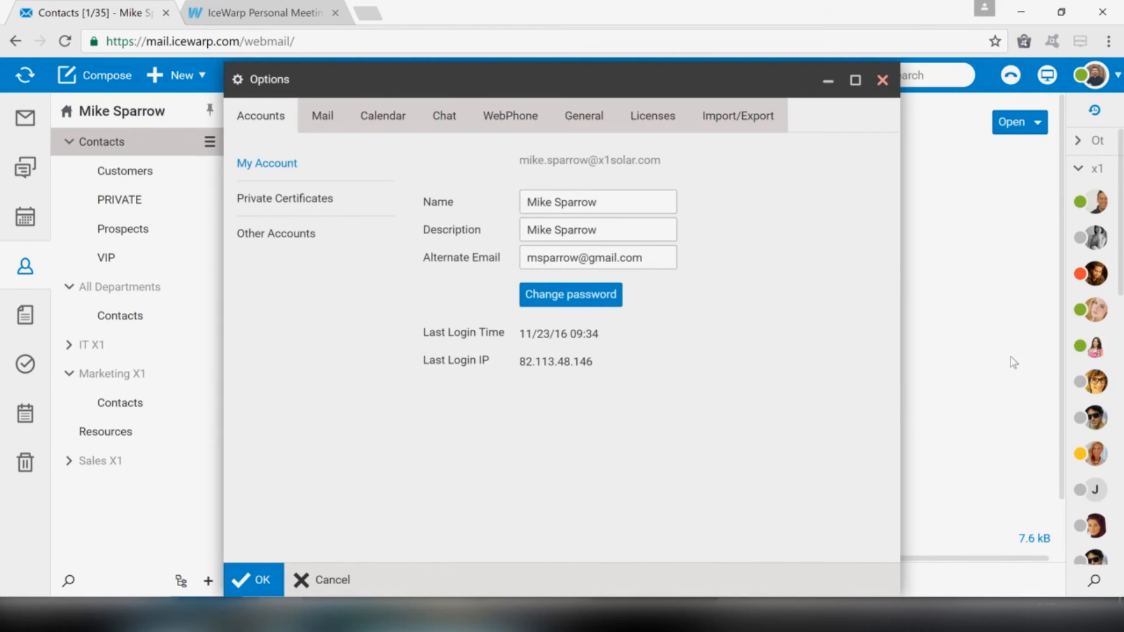
{"action": "left_click", "coordinate": [321, 115]}
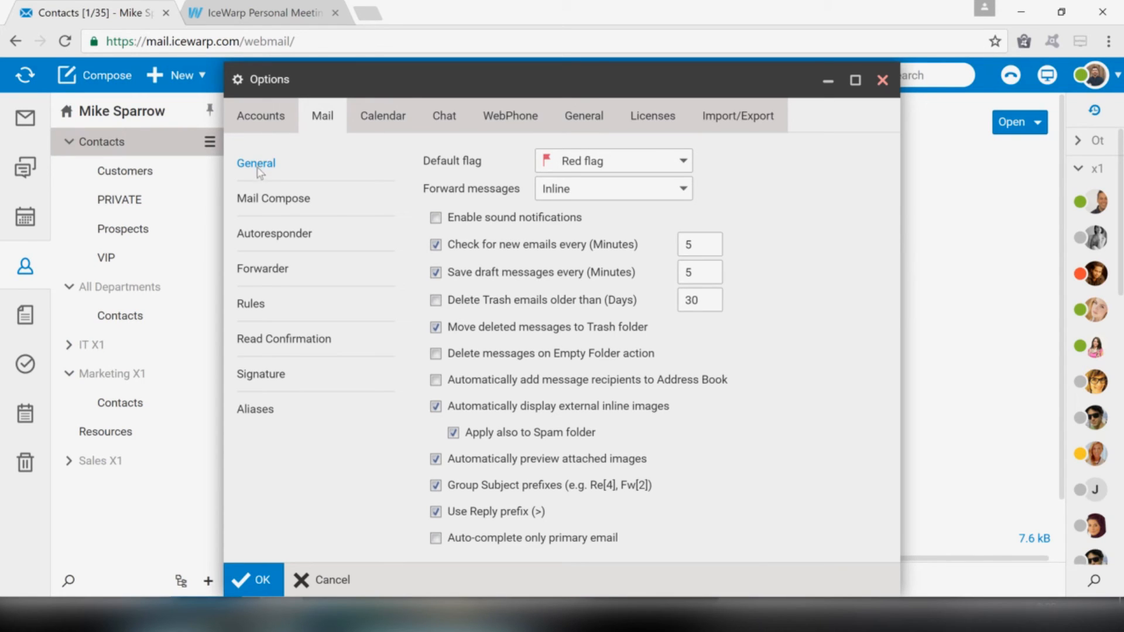
{"action": "mouse_move", "coordinate": [261, 240]}
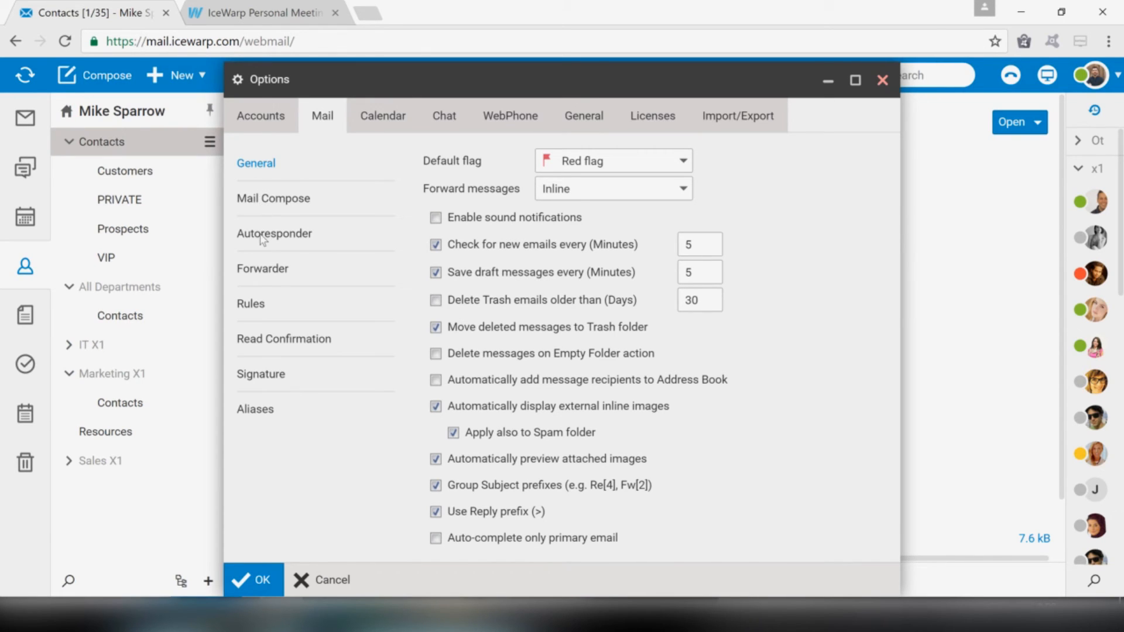
Review the Vacation autoresponder, the forwarding settings and the Default signature
{"action": "left_click", "coordinate": [274, 234]}
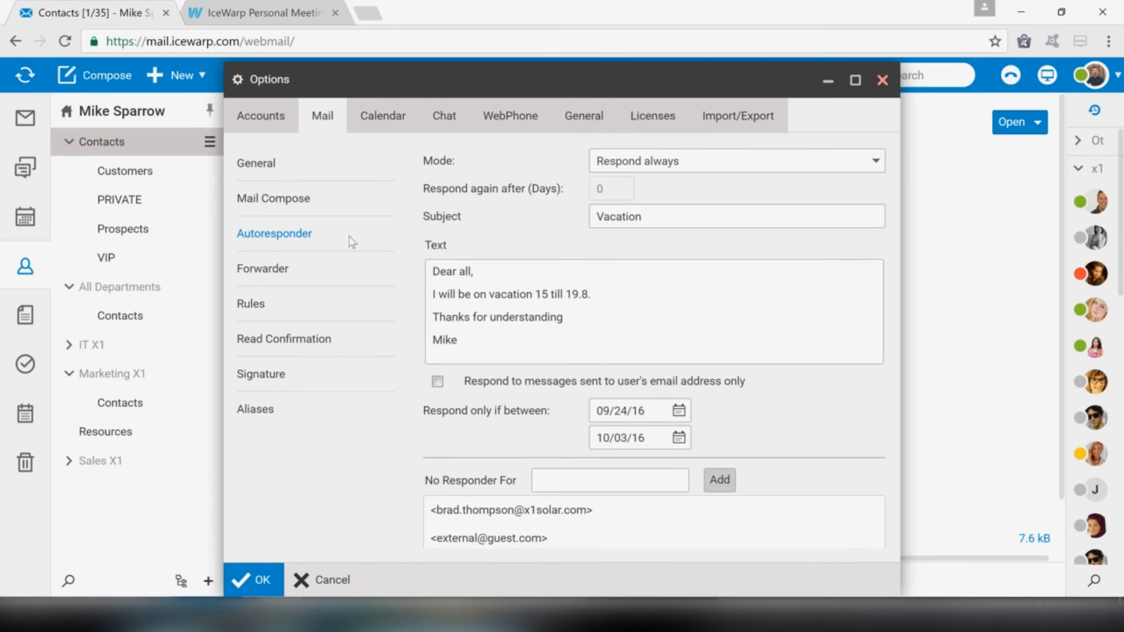
{"action": "double_click", "coordinate": [618, 217]}
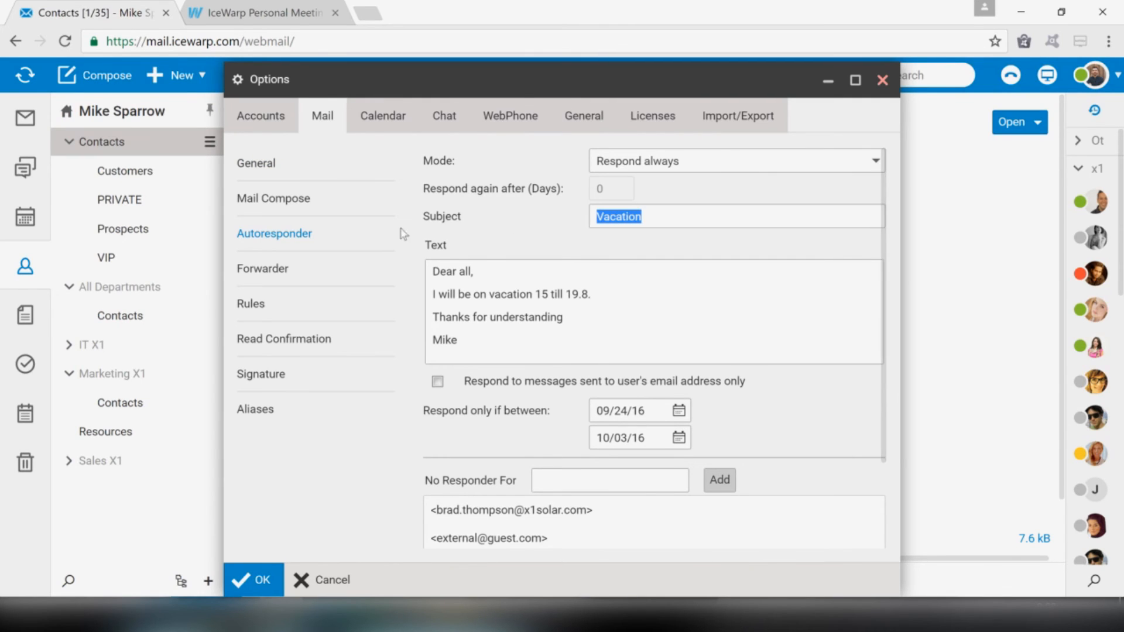
{"action": "left_click", "coordinate": [263, 268]}
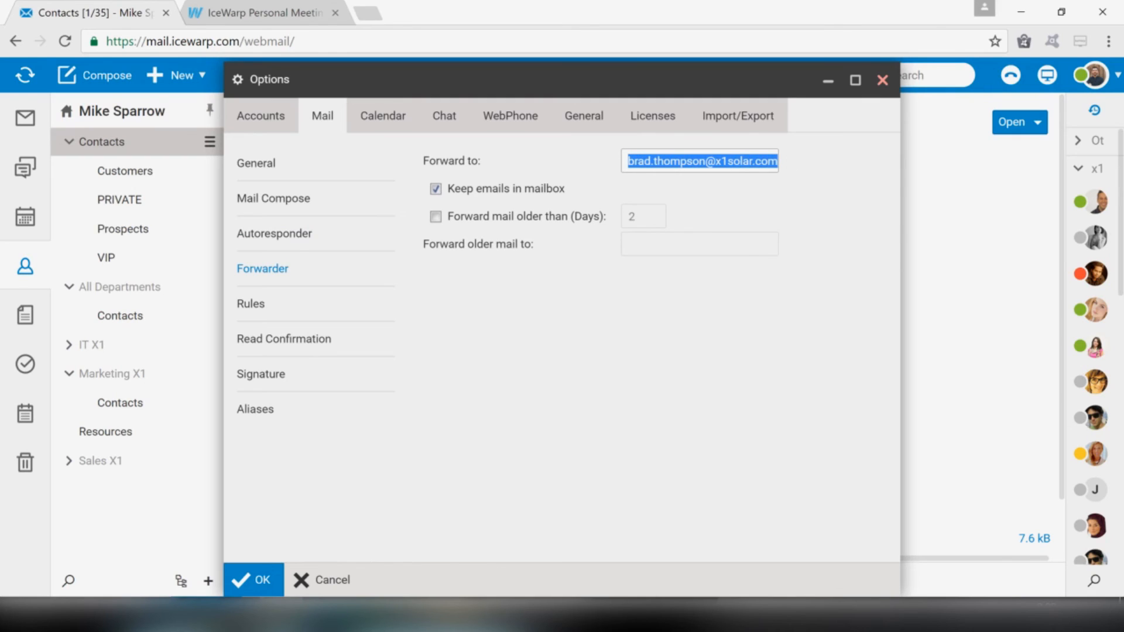
{"action": "mouse_move", "coordinate": [268, 314]}
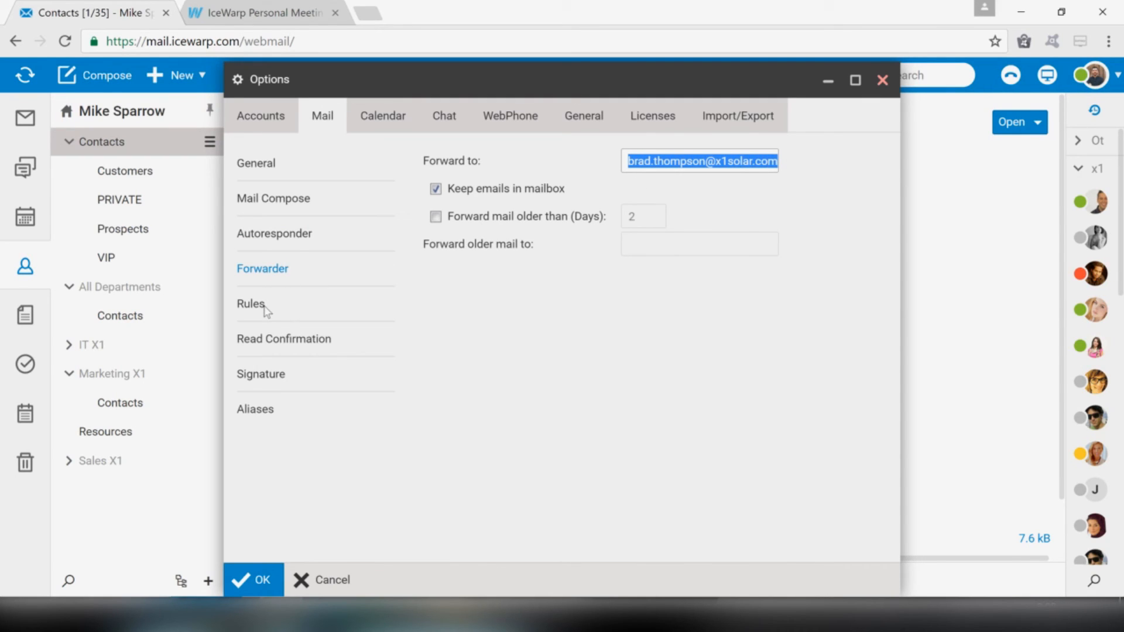
{"action": "left_click", "coordinate": [261, 374]}
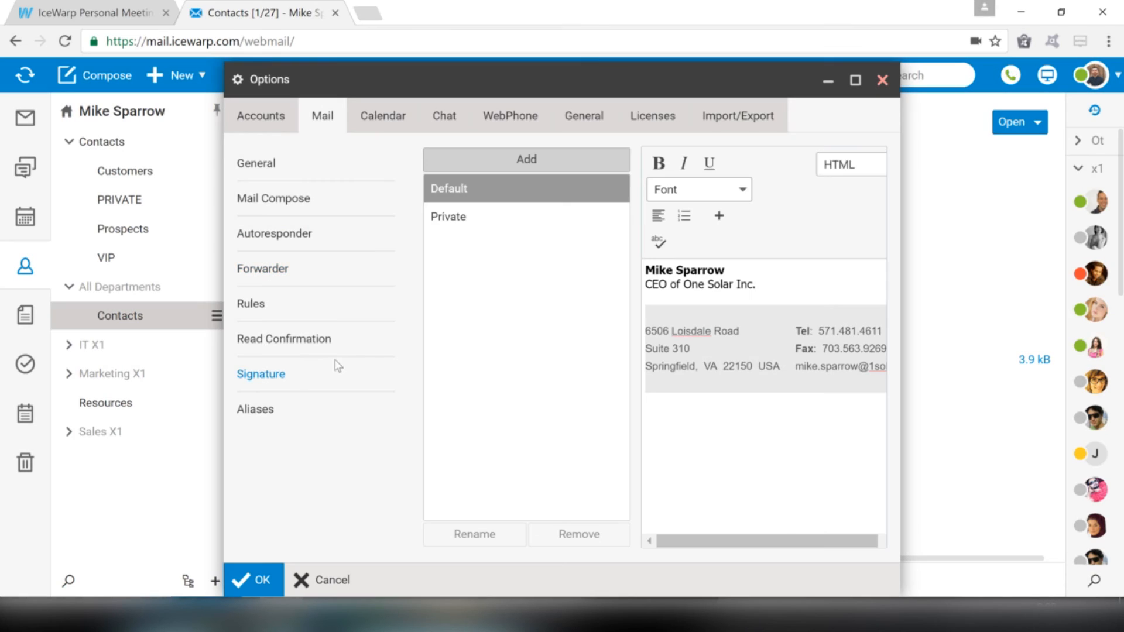
{"action": "mouse_move", "coordinate": [450, 189]}
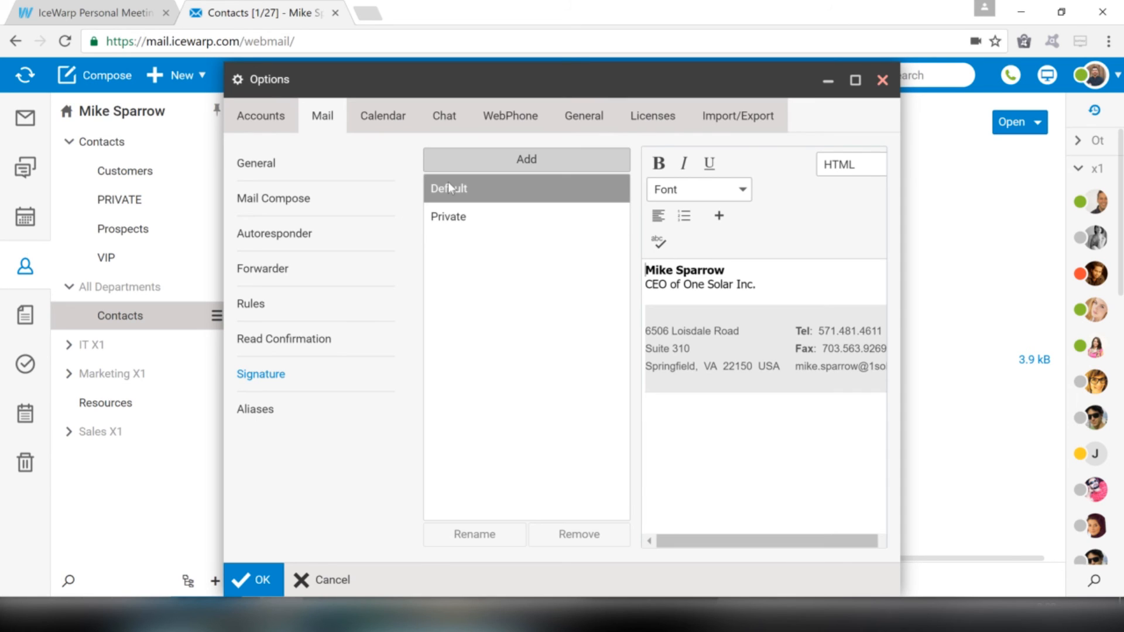
{"action": "left_click", "coordinate": [448, 216]}
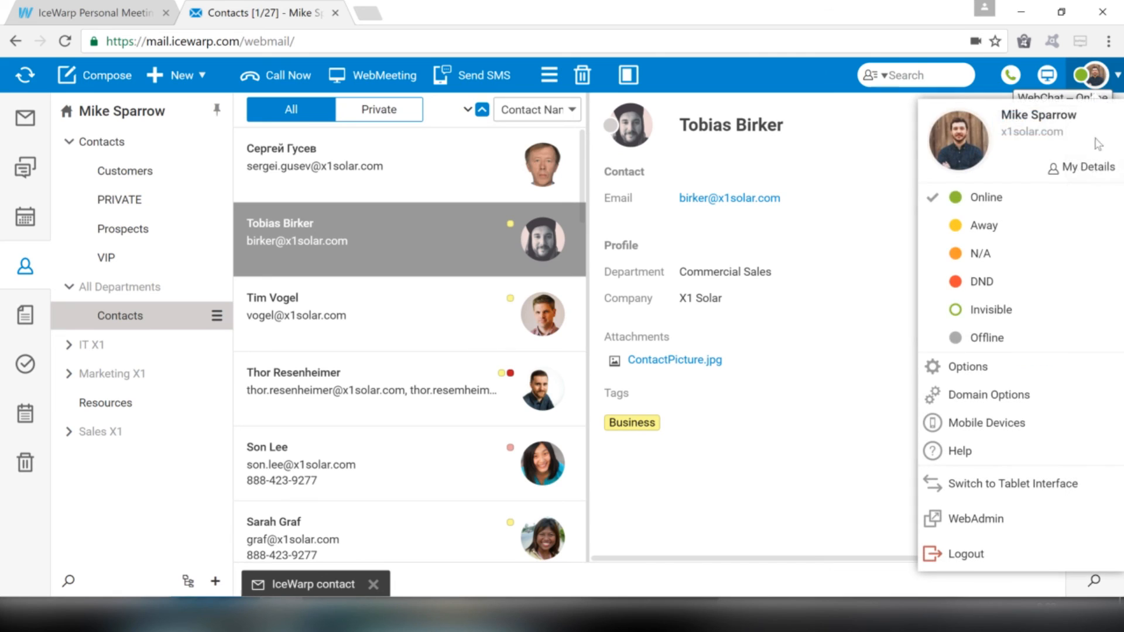
Review the three registered mobile devices, select the first, then close the list
{"action": "left_click", "coordinate": [986, 423]}
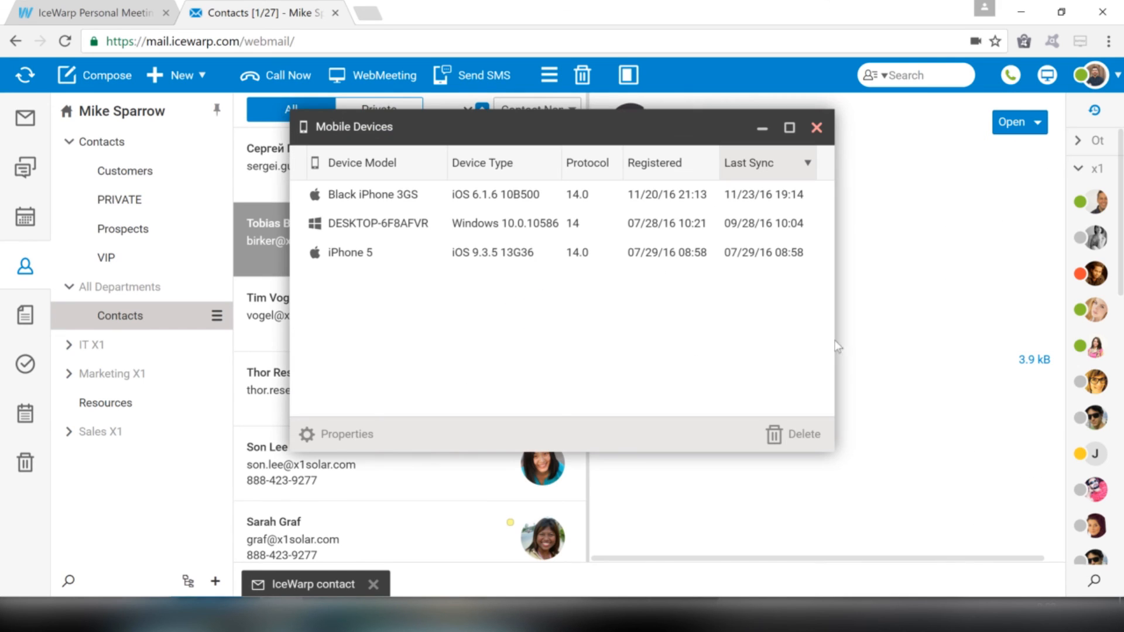
{"action": "left_click", "coordinate": [335, 435]}
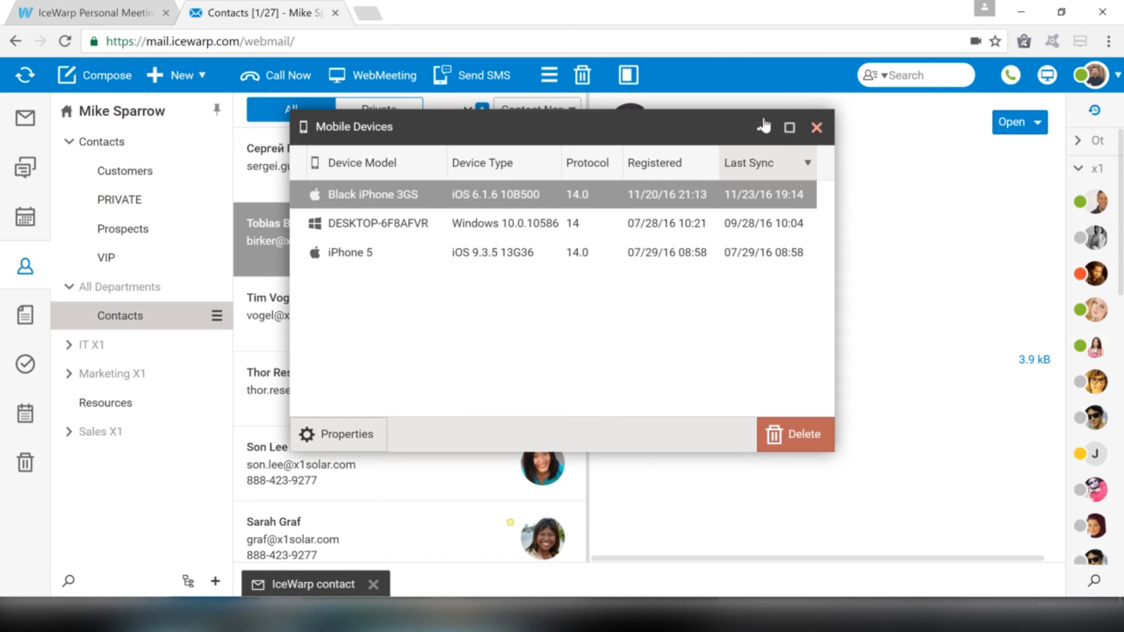
{"action": "left_click", "coordinate": [816, 128]}
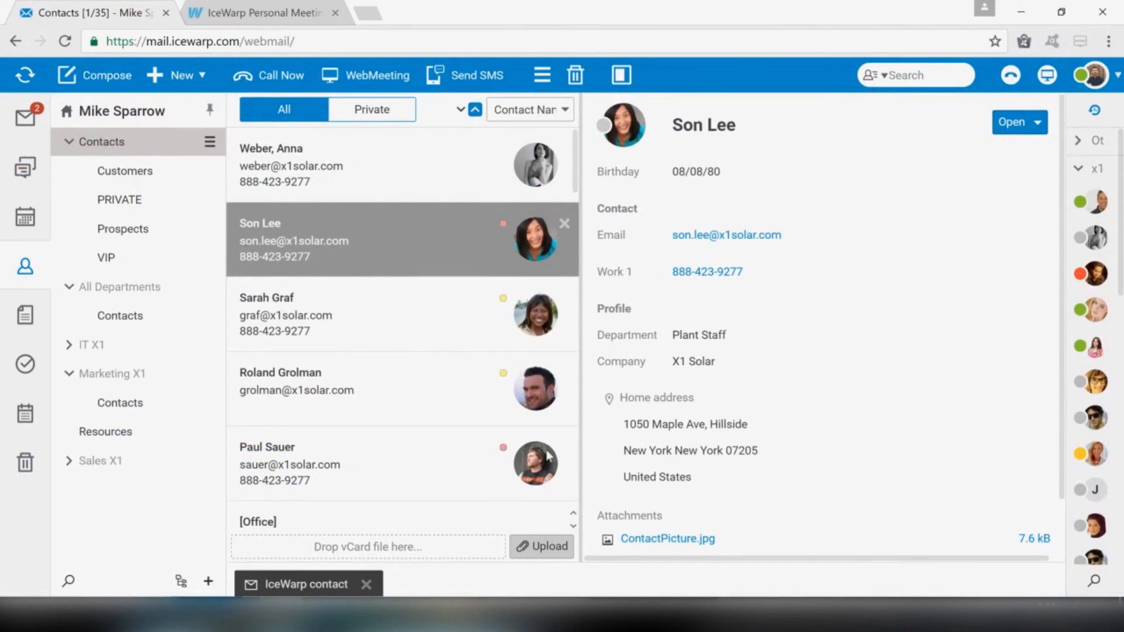
Open the IceWarp contact message, follow its meetings link and select the page URL
{"action": "left_click", "coordinate": [296, 584]}
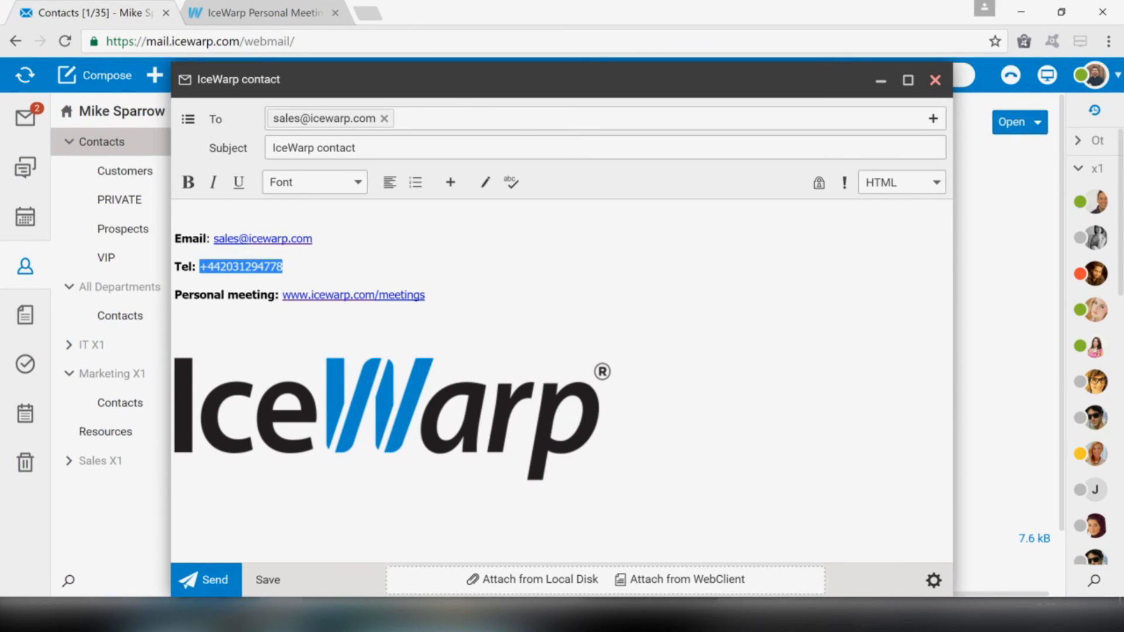
{"action": "left_click", "coordinate": [314, 182]}
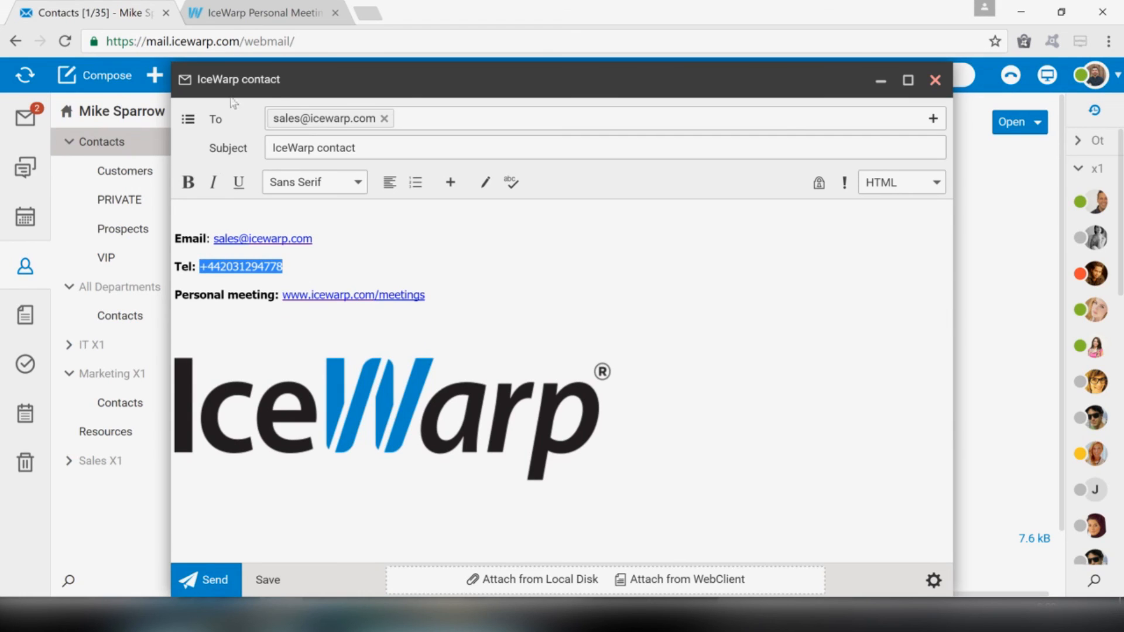
{"action": "left_click", "coordinate": [262, 13]}
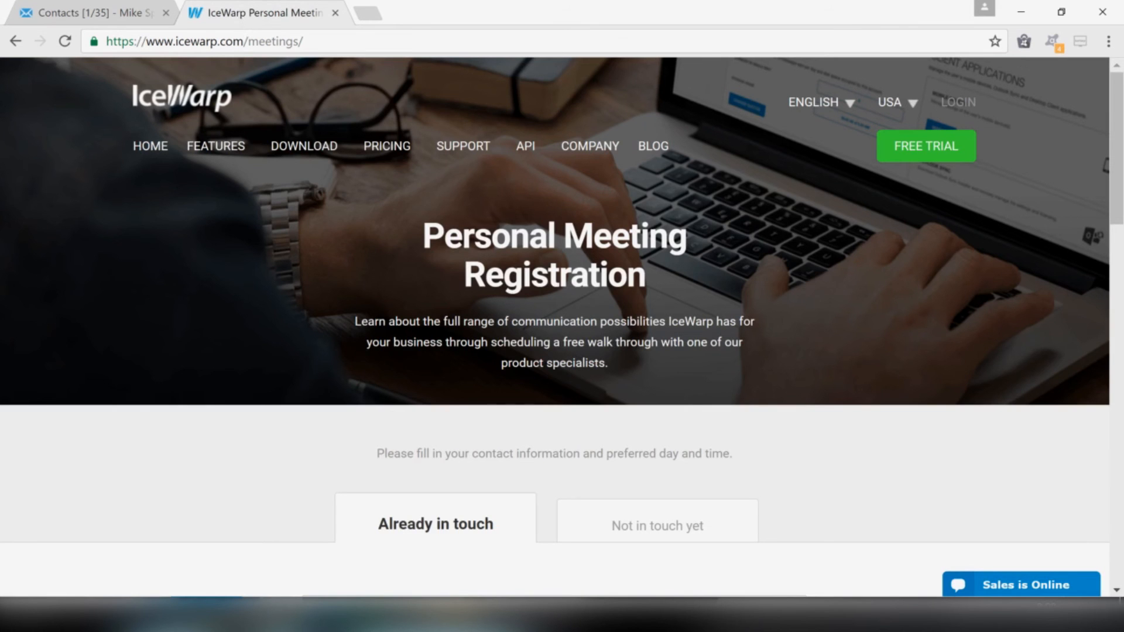
{"action": "left_click", "coordinate": [176, 41]}
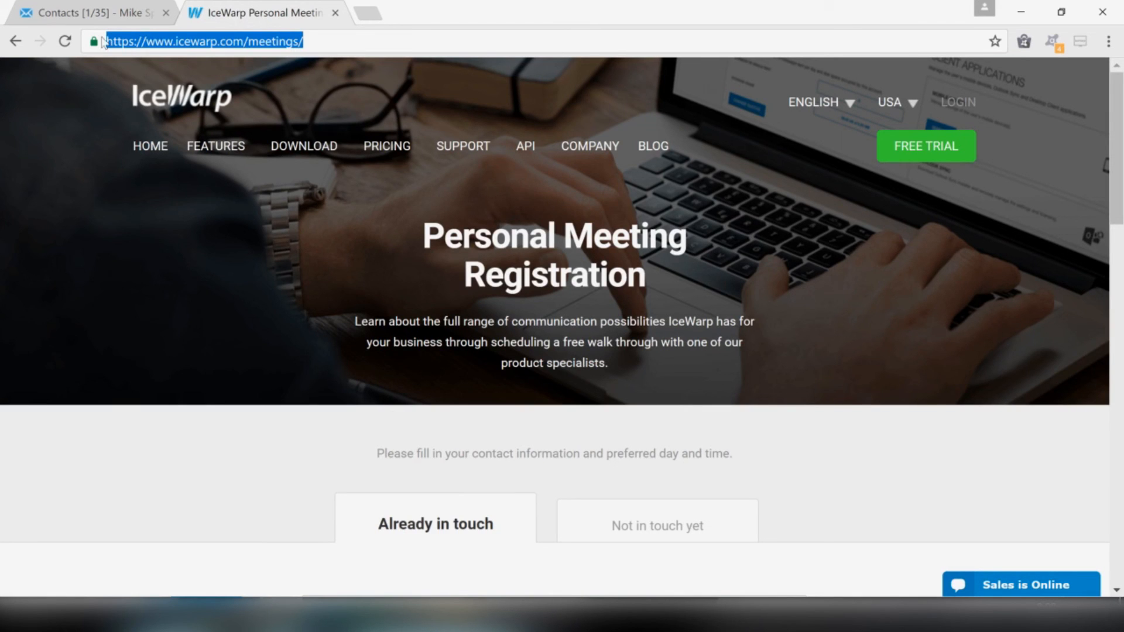